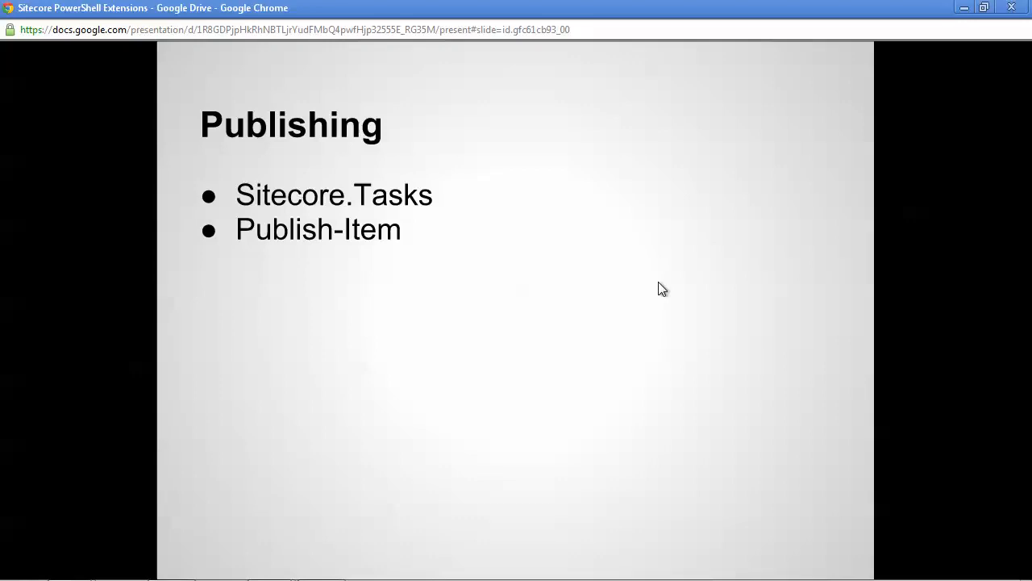
Step: Advance from the Publishing slide to the resources slide with marketplace, blog and Twitter links
key(Right)
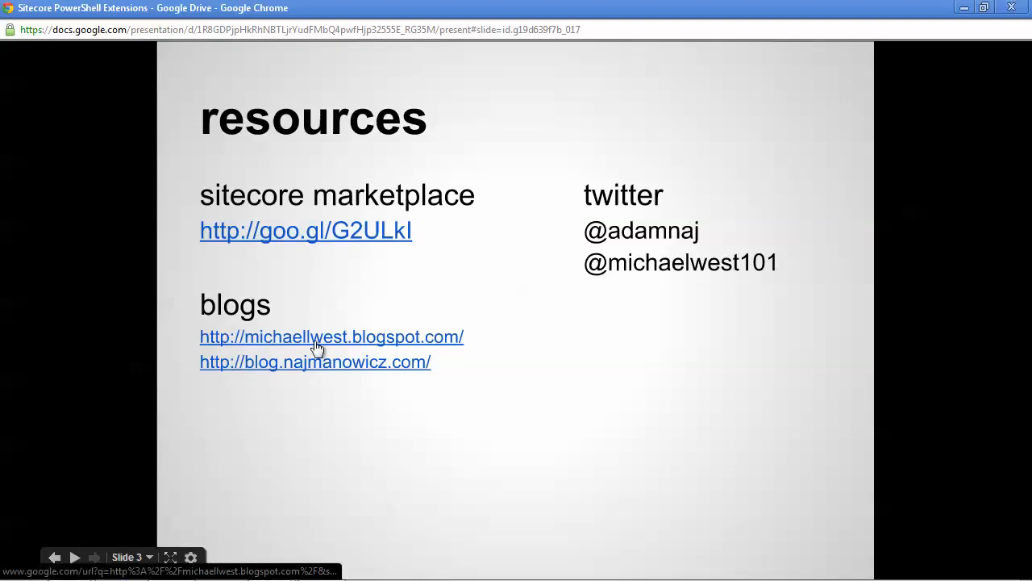
mouse_move(963, 26)
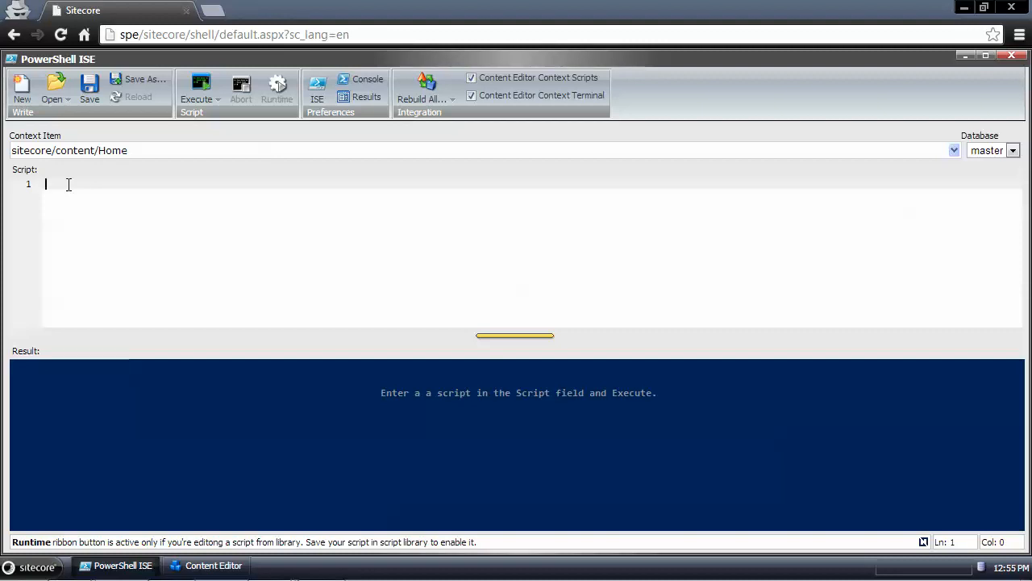
mouse_move(276, 573)
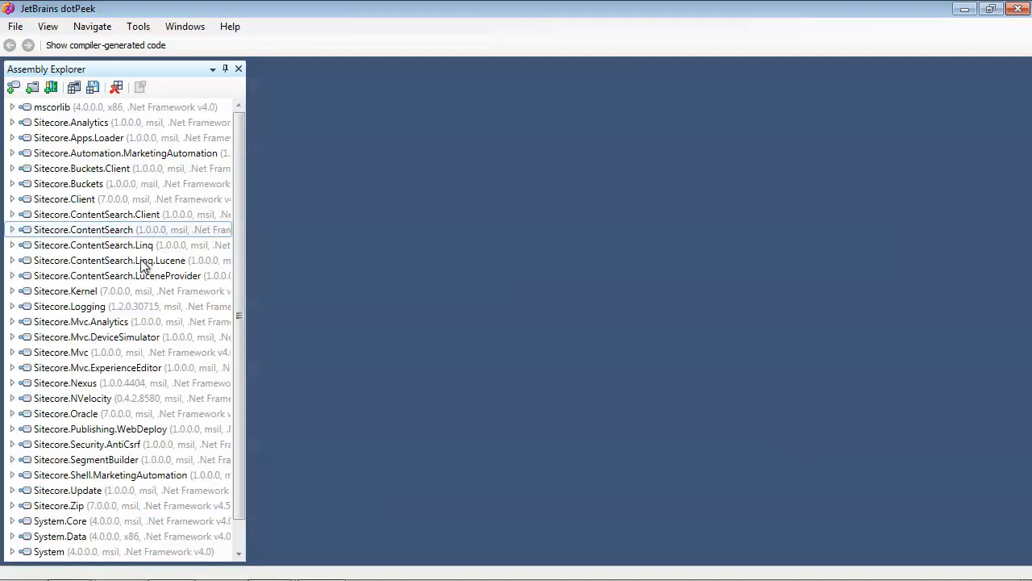
Step: Expand Sitecore.Kernel, then Sitecore.Tasks, then PublishAgent to list its constructor, methods and properties
click(12, 290)
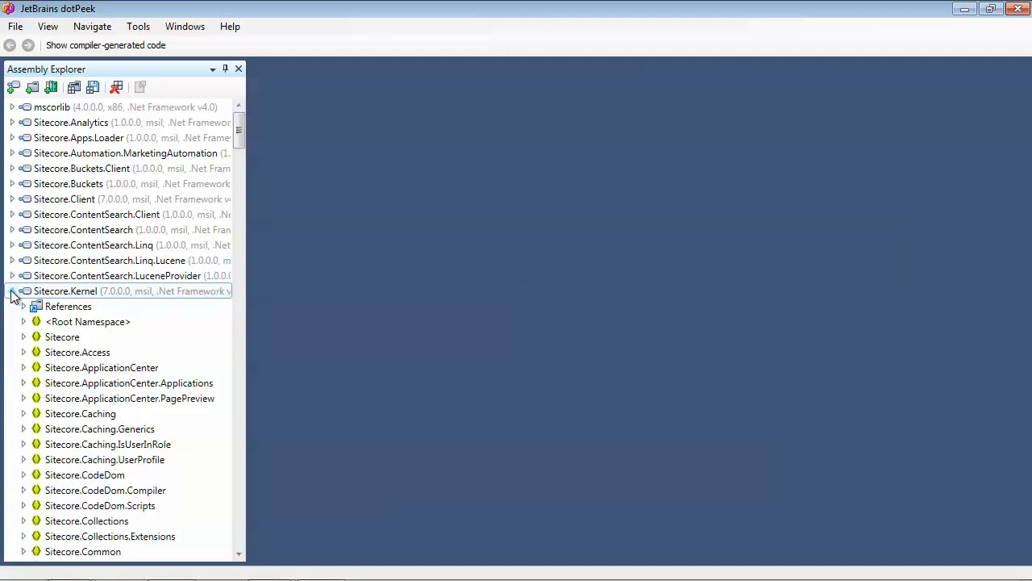
scroll(down, 3)
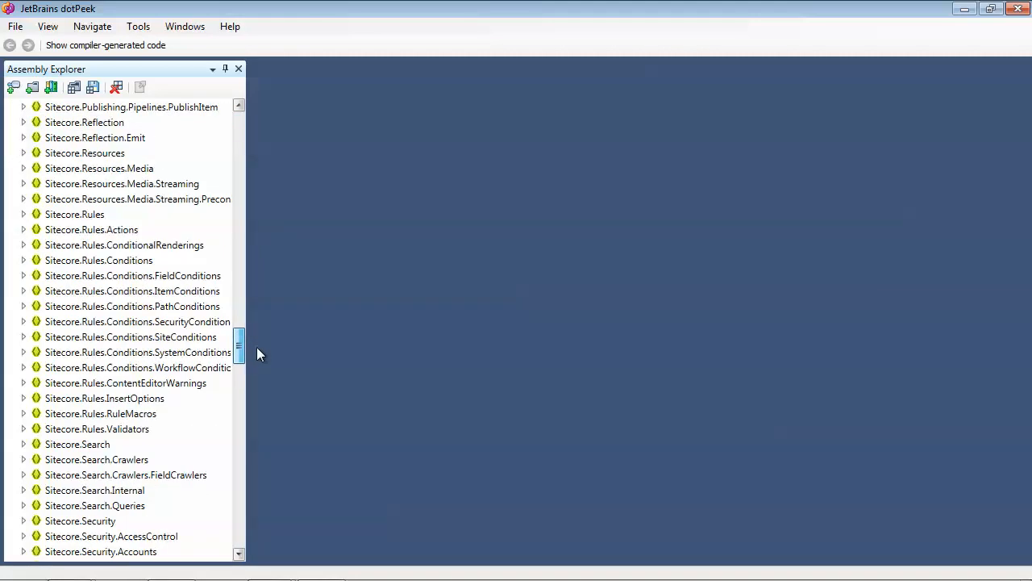
drag(240, 347, 239, 436)
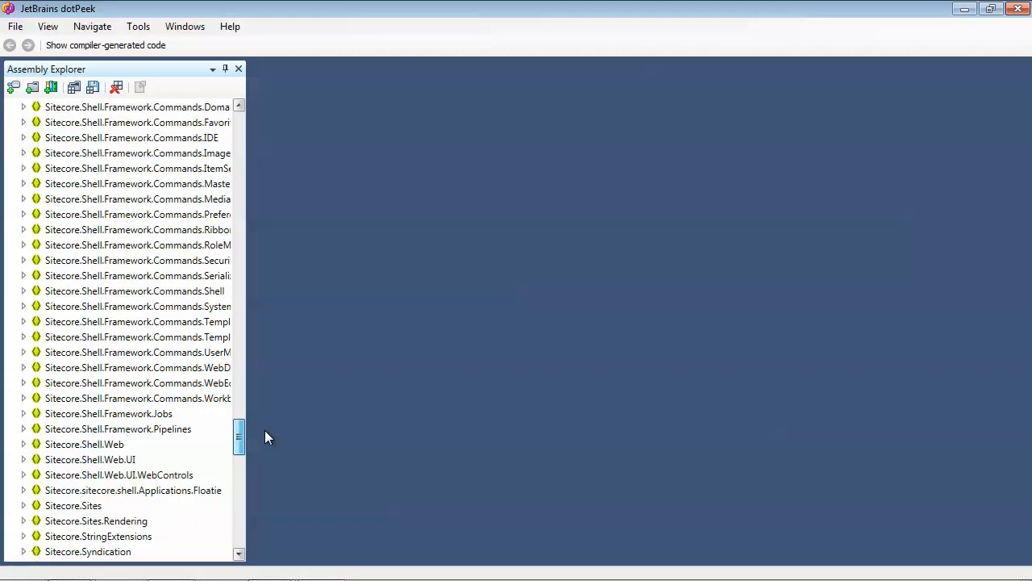
click(24, 368)
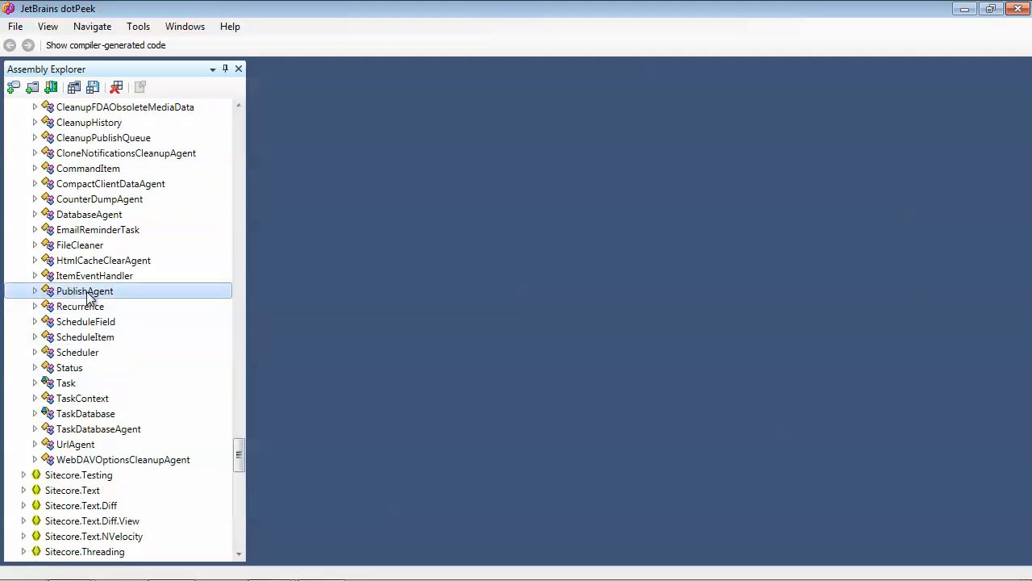
click(35, 290)
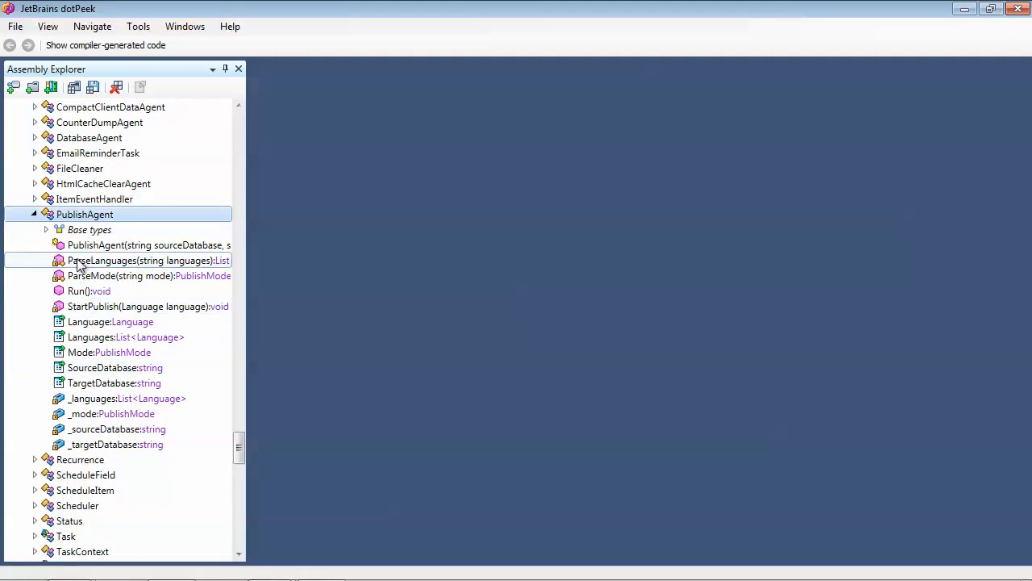
click(89, 291)
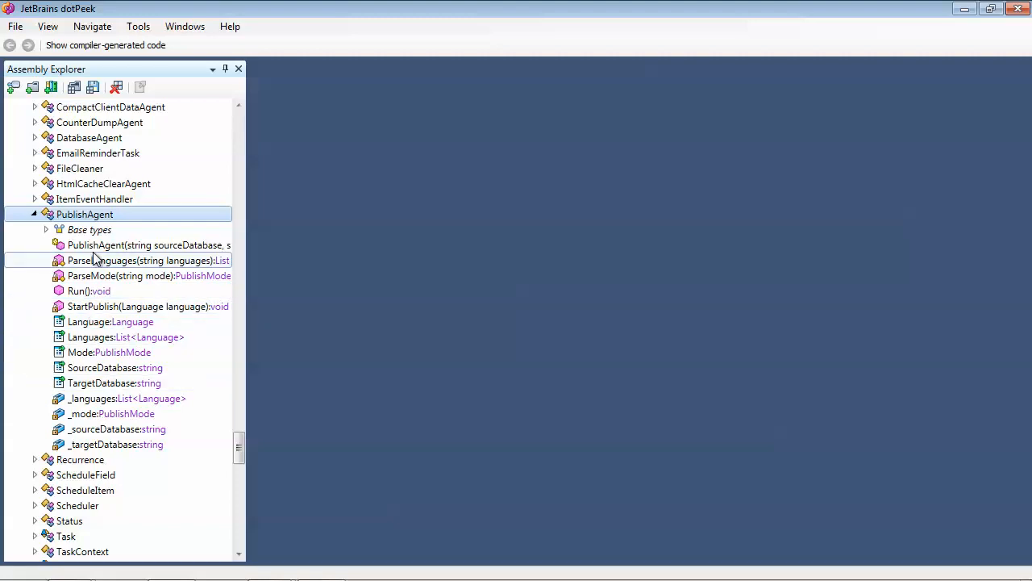
click(149, 244)
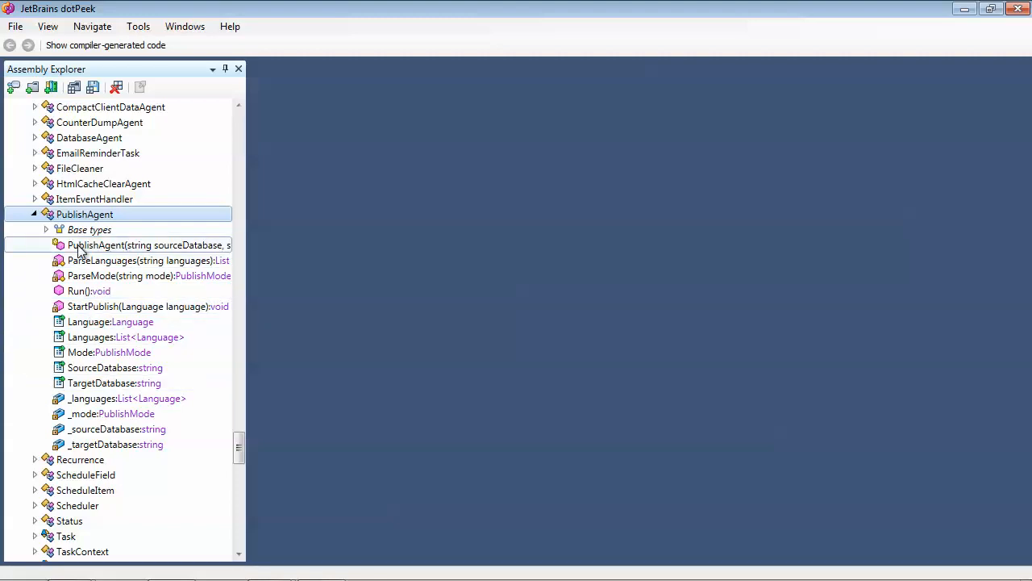
mouse_move(132, 257)
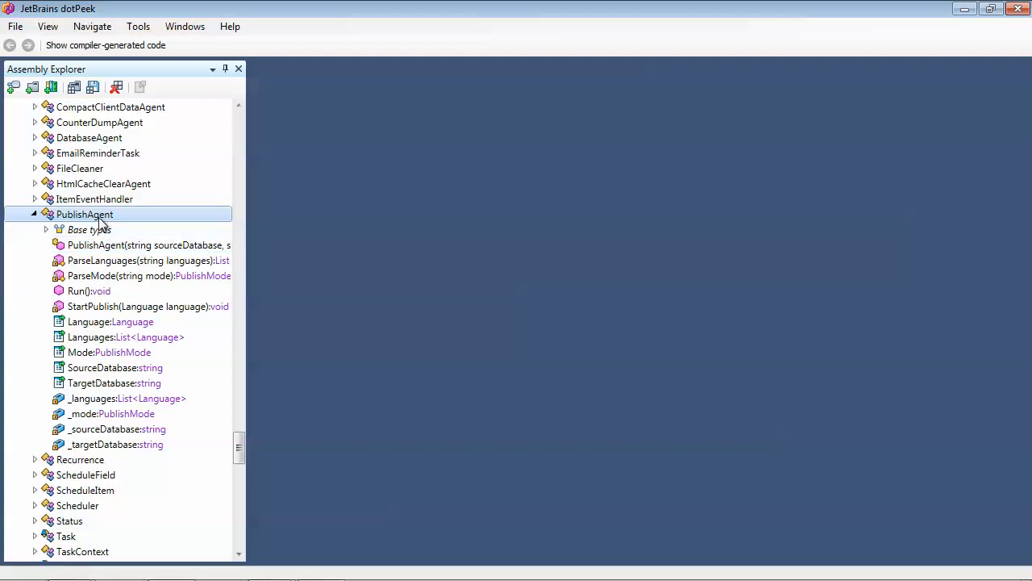
Step: Open PublishAgent.cs and scroll to its constructor and Run() method
double_click(85, 214)
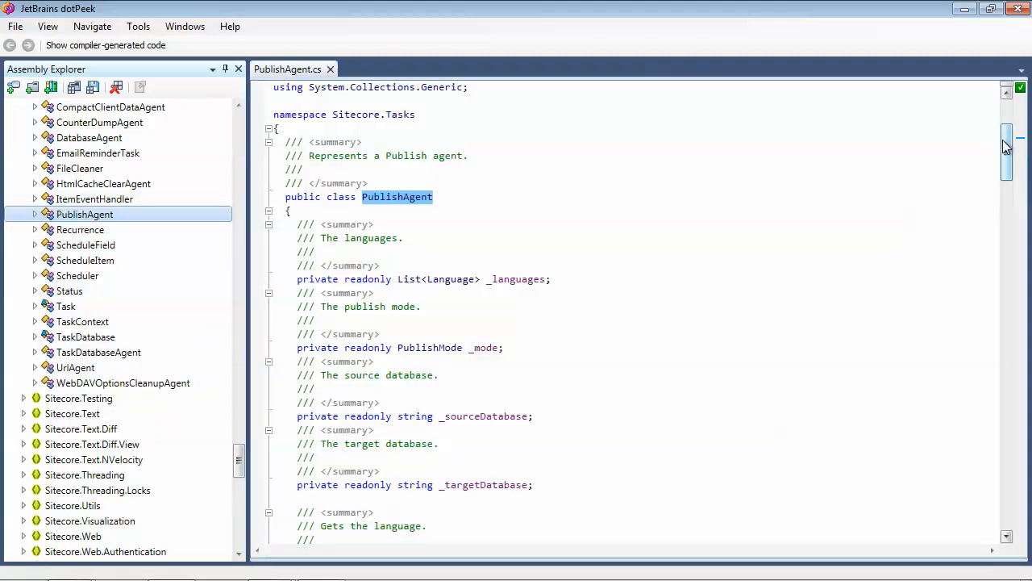
scroll(down, 3)
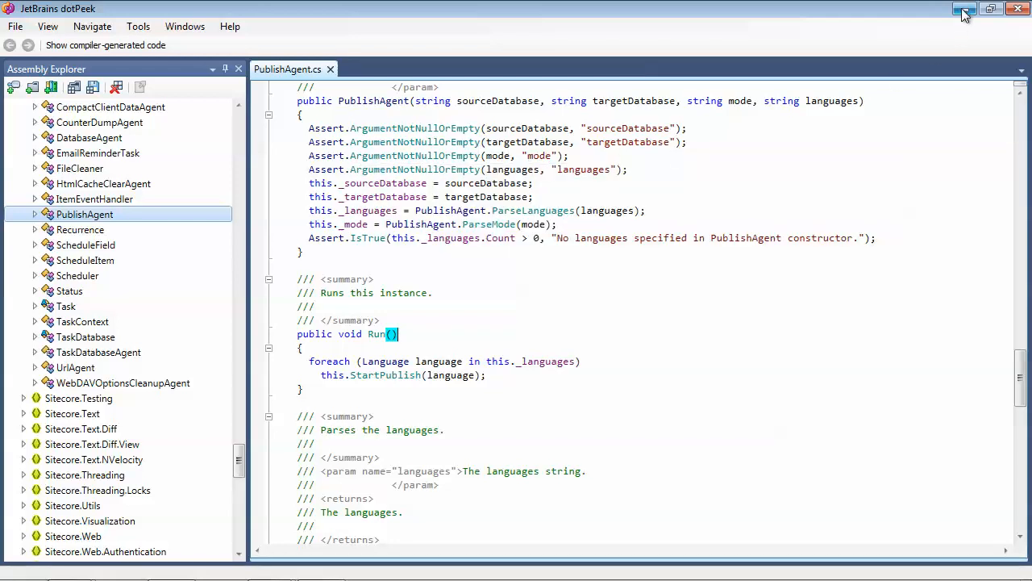
mouse_move(965, 9)
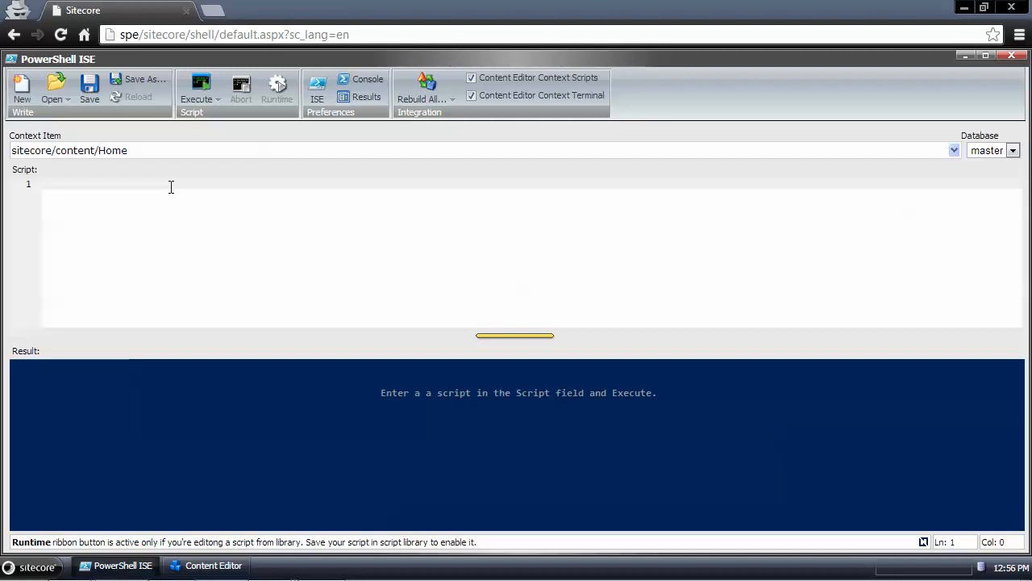
Step: Write '$publisher = New-Object' in the Script pane and bring up New-Object's help
text($publi)
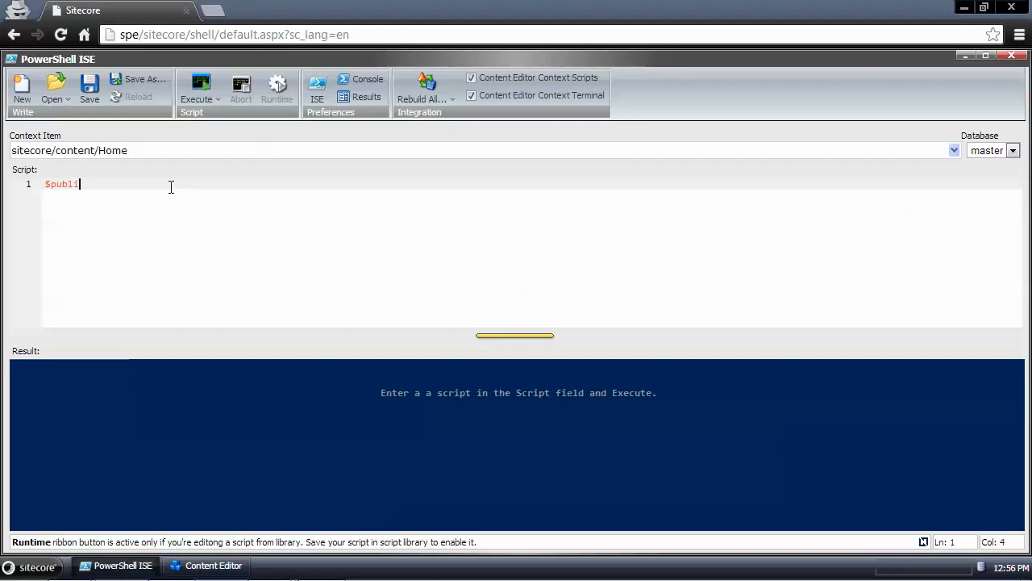
text(sher)
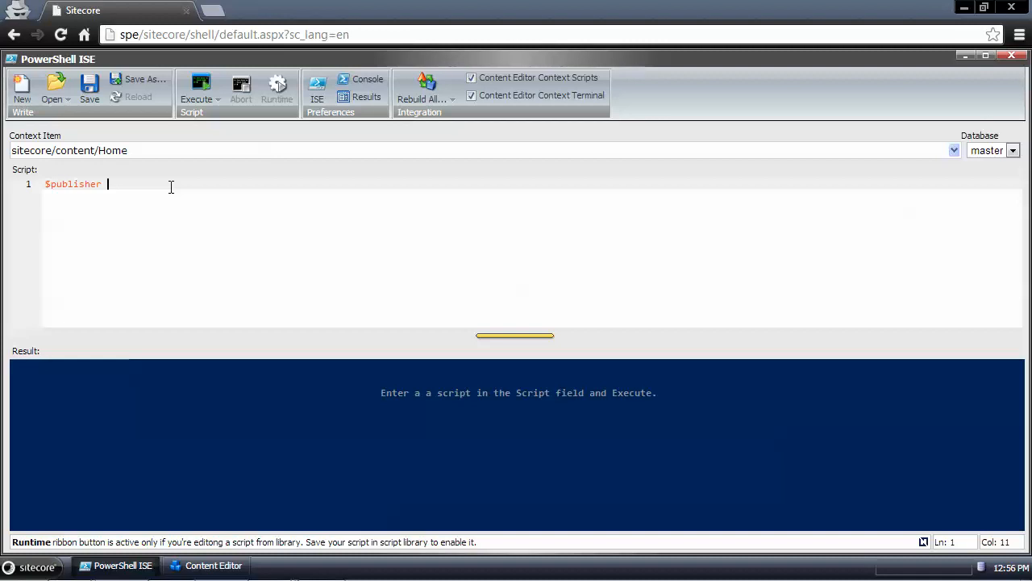
text(=)
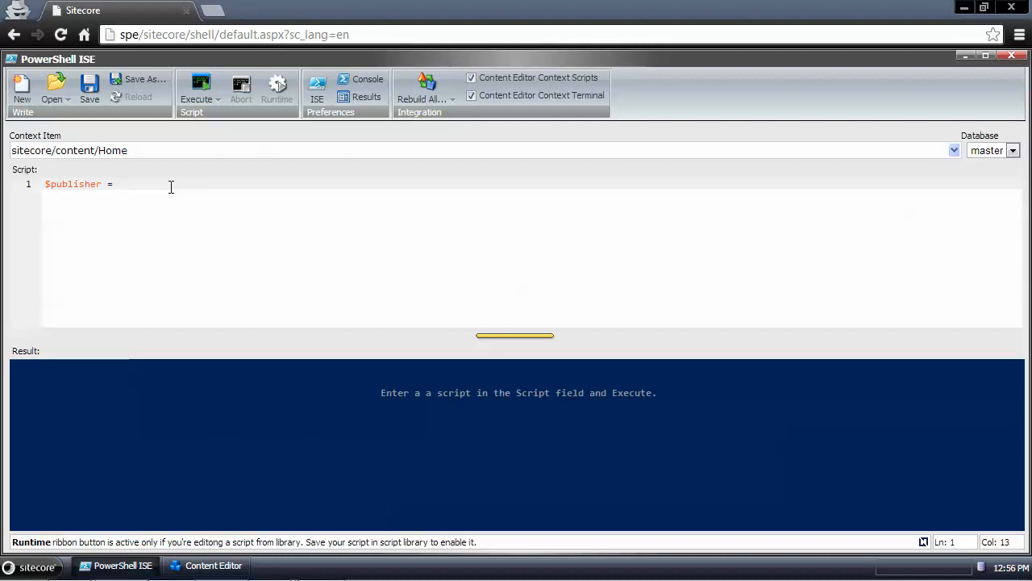
text(new-ob)
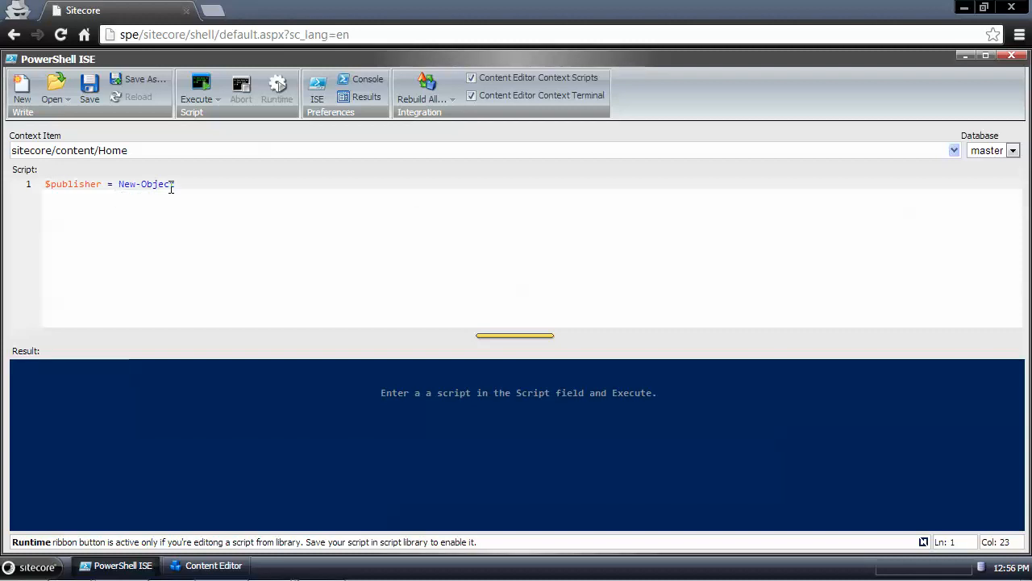
click(30, 566)
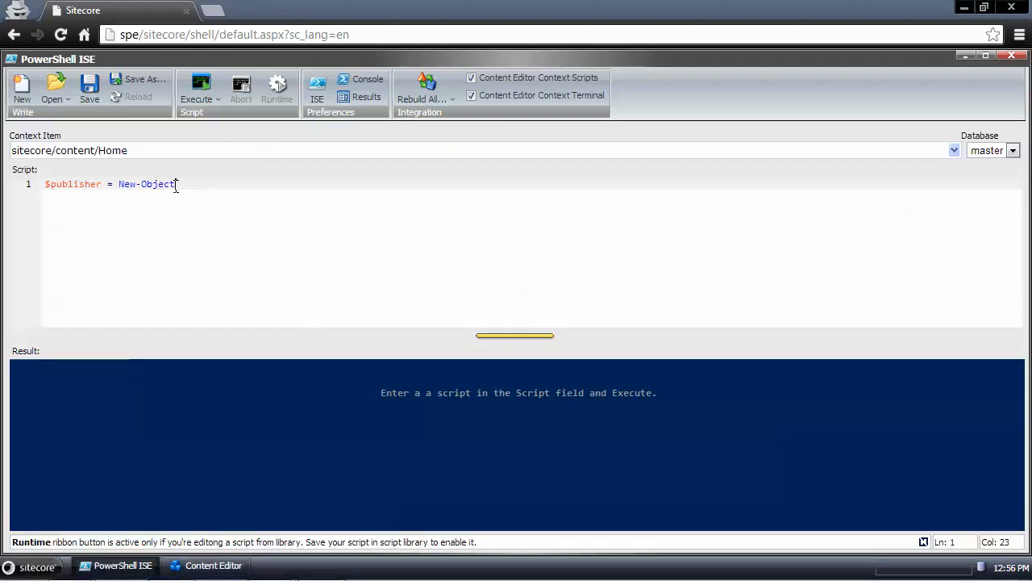
double_click(146, 184)
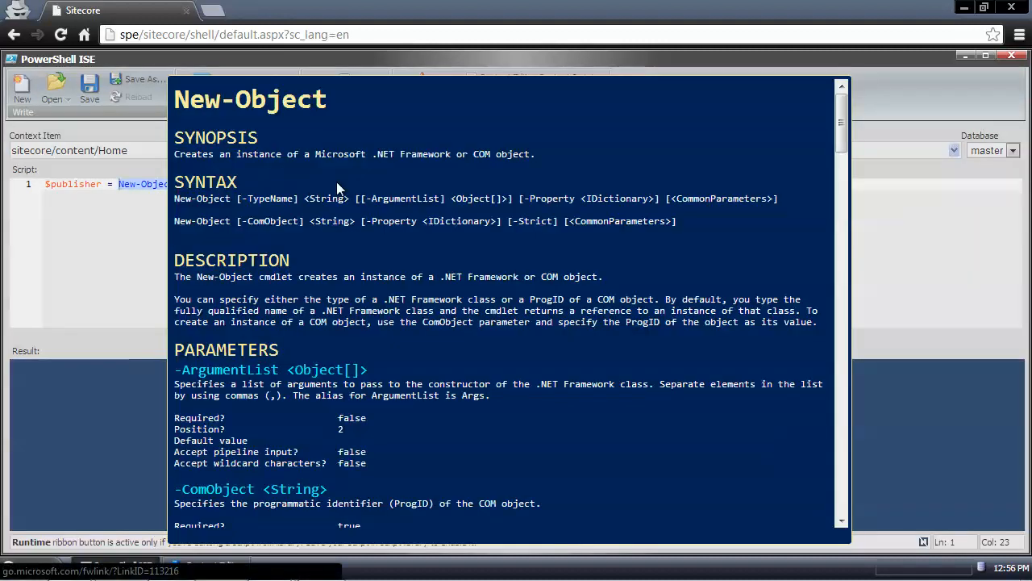
mouse_move(258, 204)
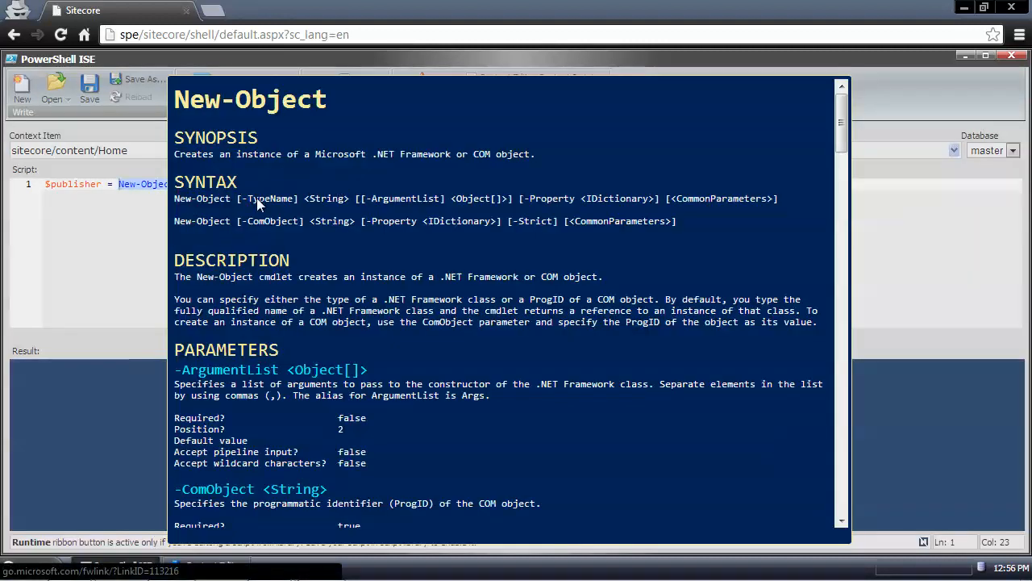
Step: Review New-Object's syntax: TypeName, String, ArgumentList and ComObject parameters
double_click(392, 199)
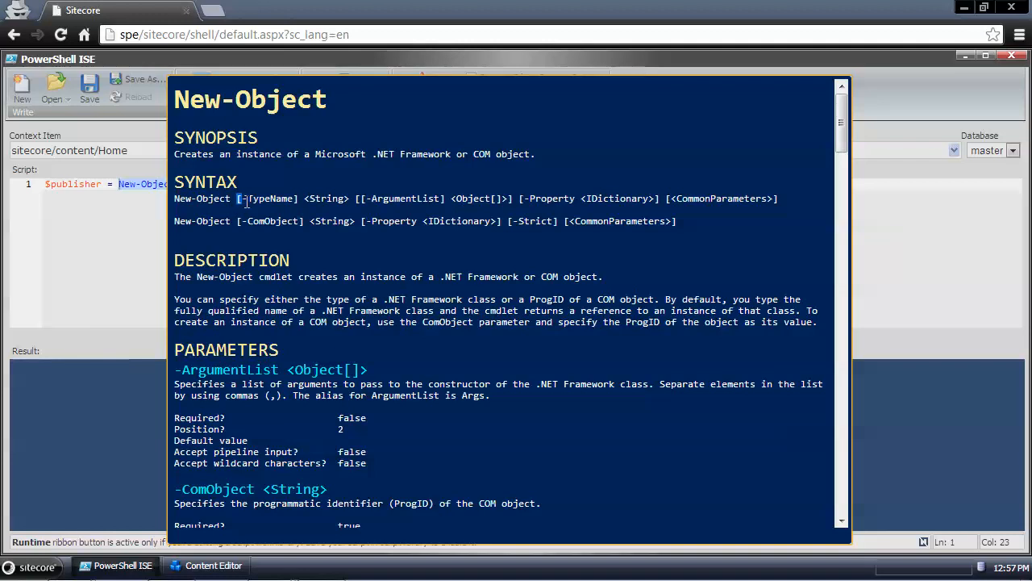
double_click(267, 198)
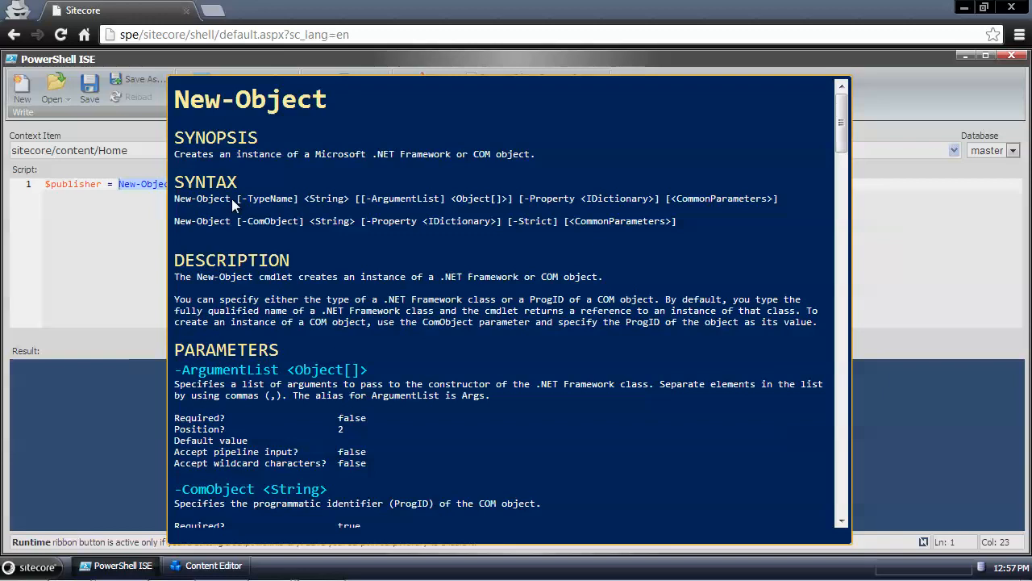
mouse_move(303, 209)
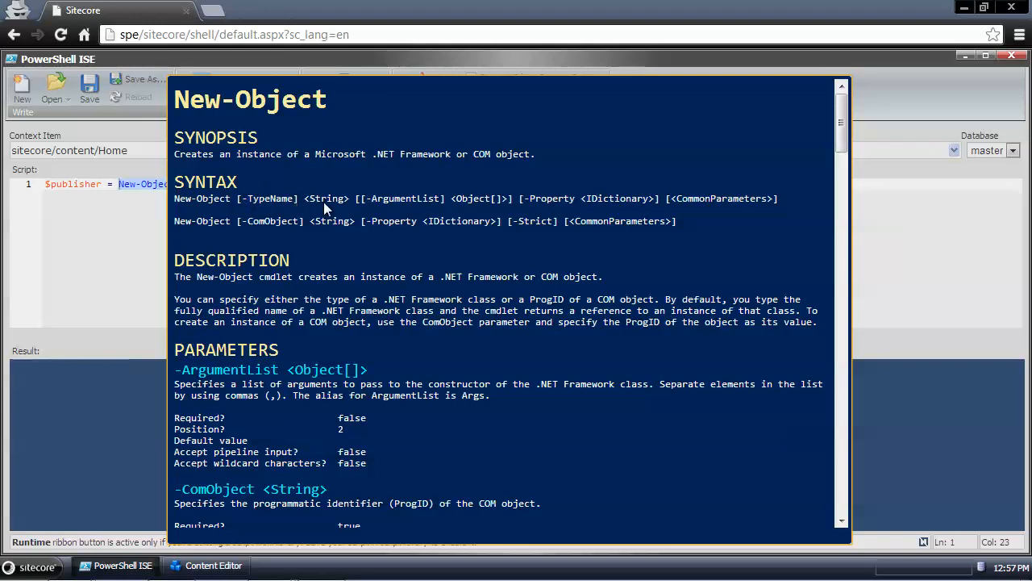
double_click(327, 199)
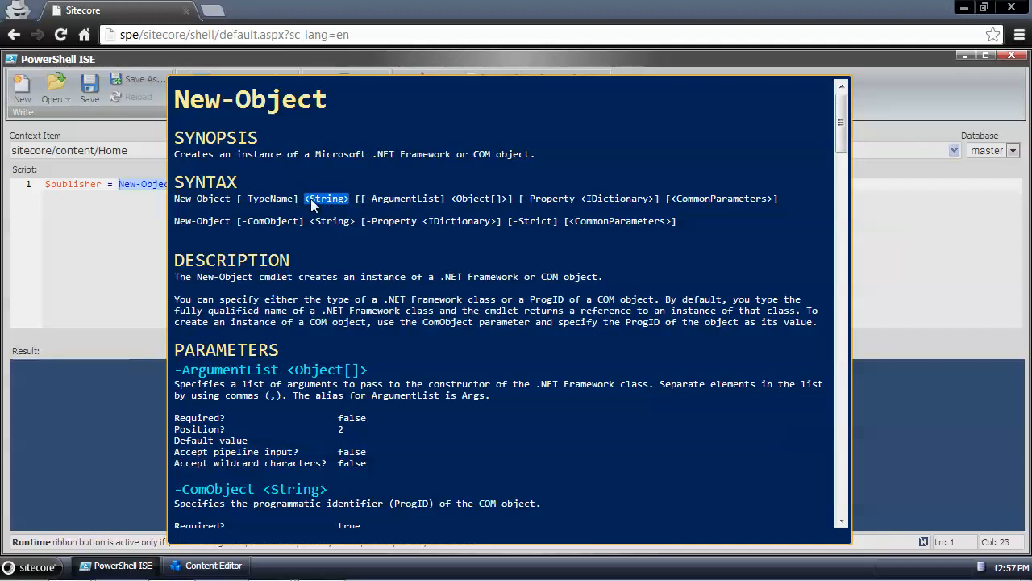
mouse_move(391, 204)
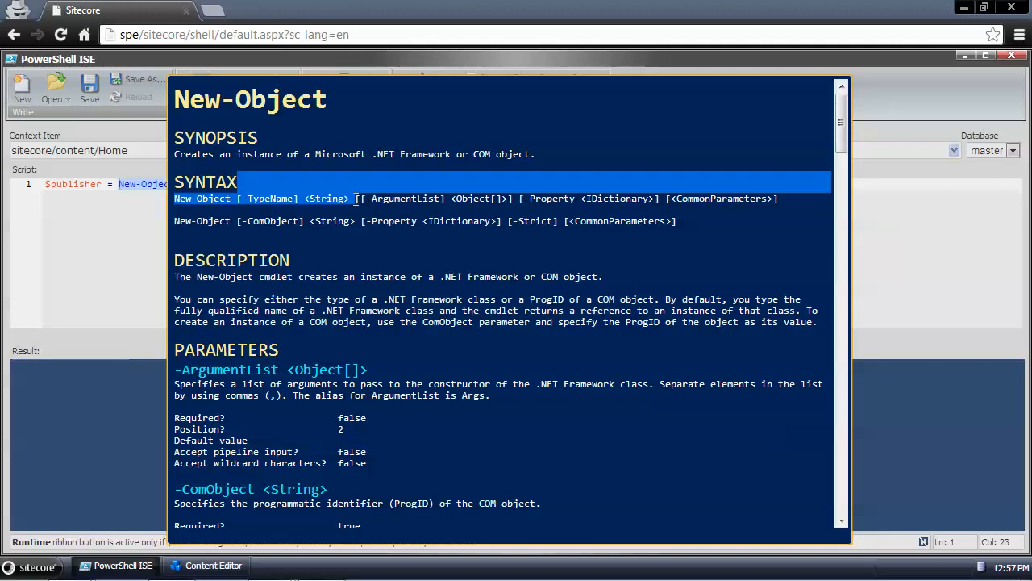
double_click(405, 199)
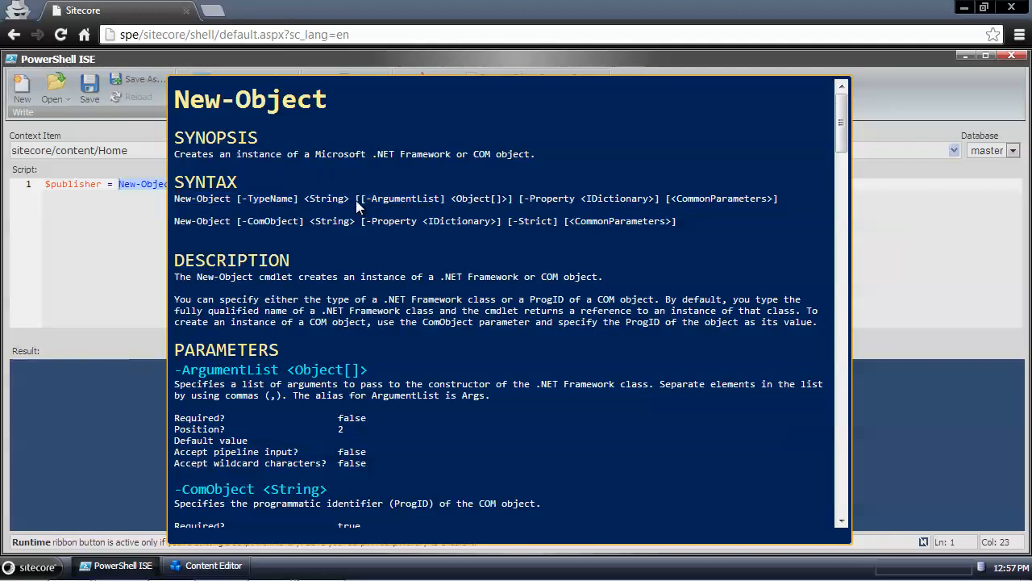
drag(357, 198, 512, 198)
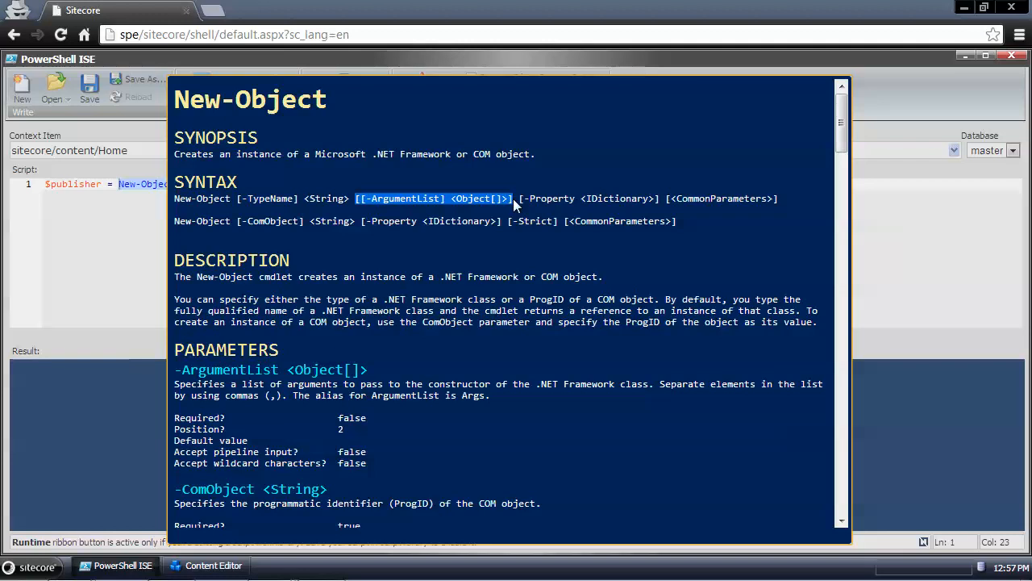
mouse_move(464, 211)
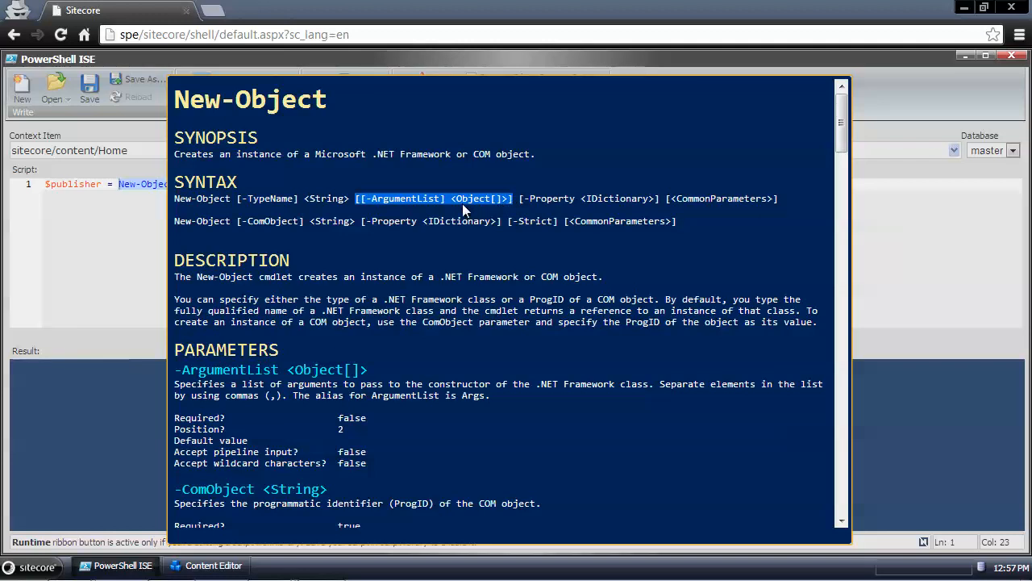
mouse_move(450, 213)
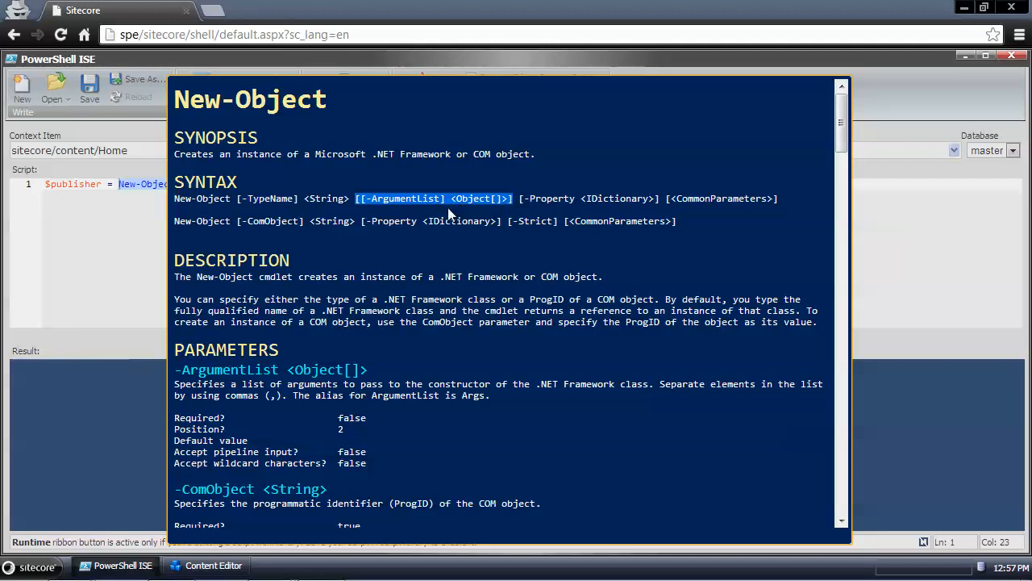
mouse_move(204, 229)
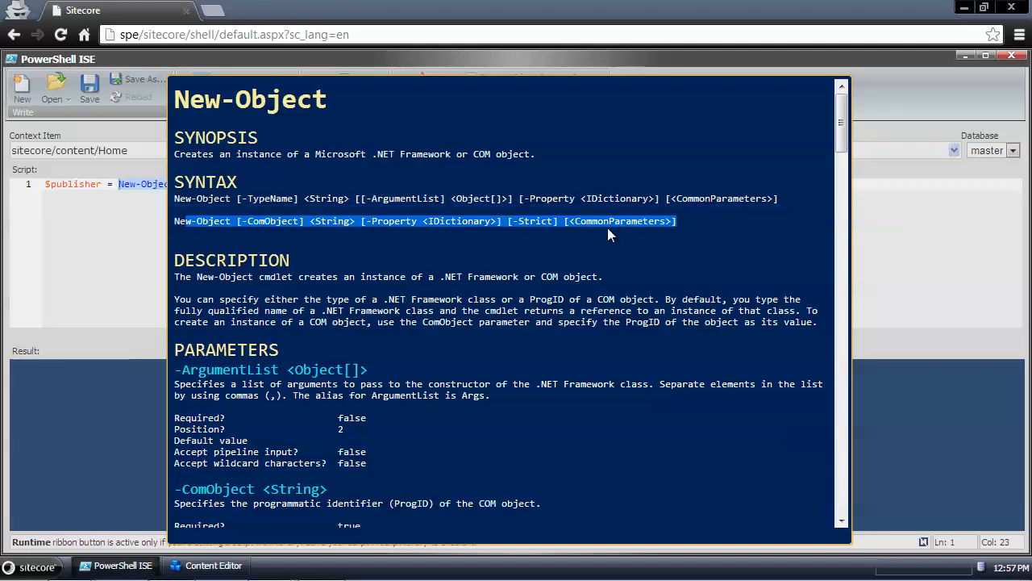
double_click(269, 220)
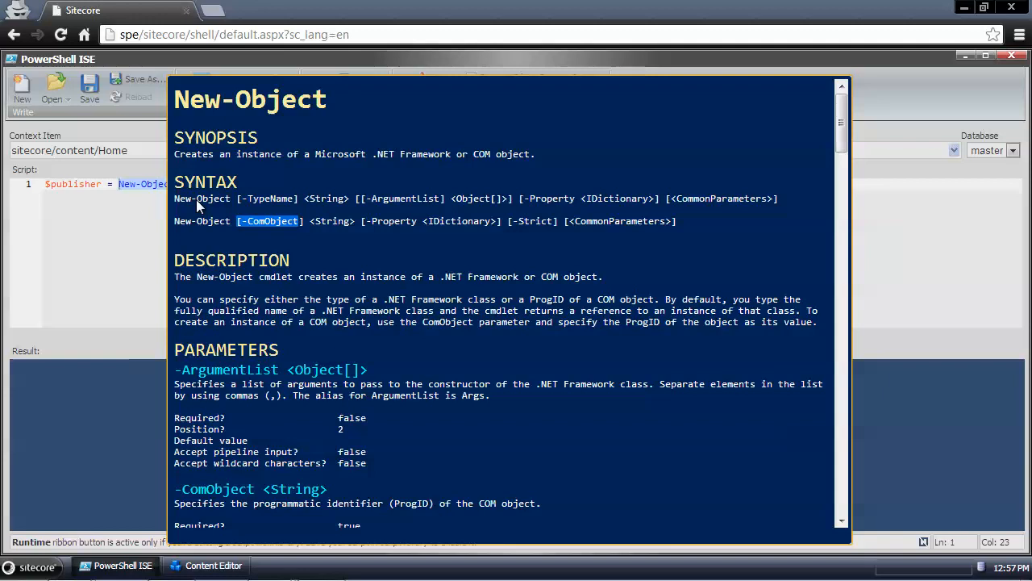
mouse_move(283, 206)
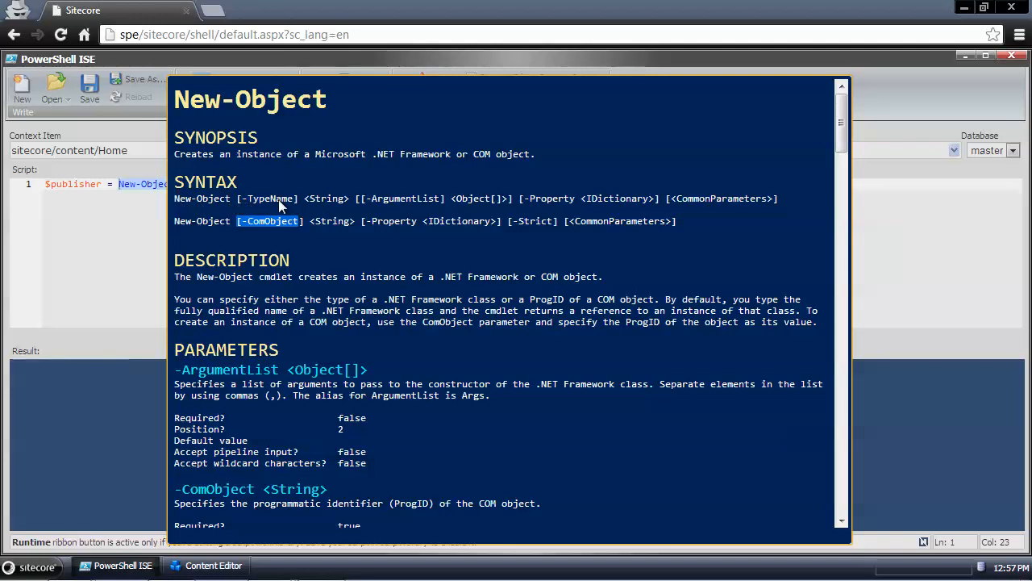
mouse_move(324, 203)
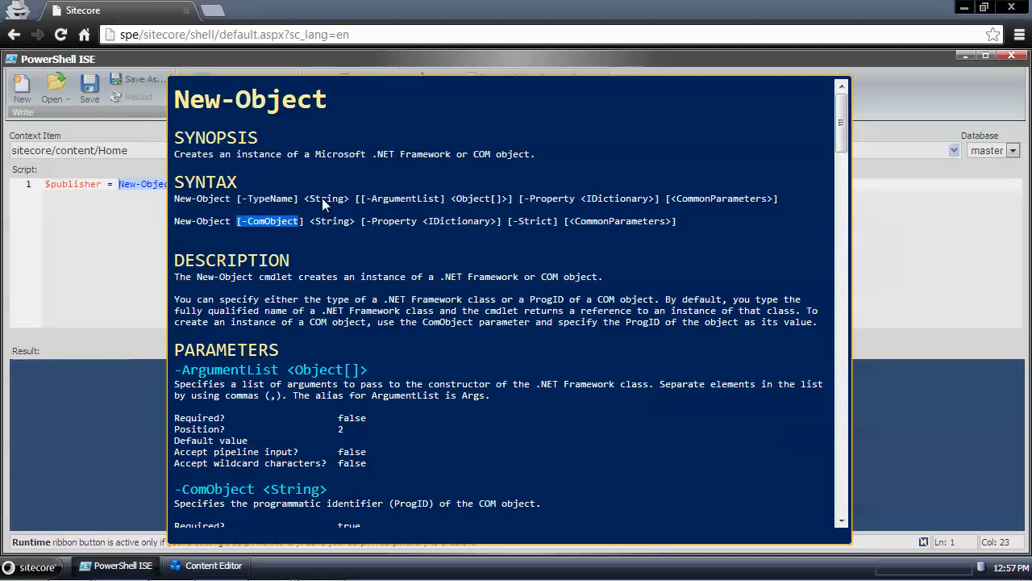
mouse_move(361, 202)
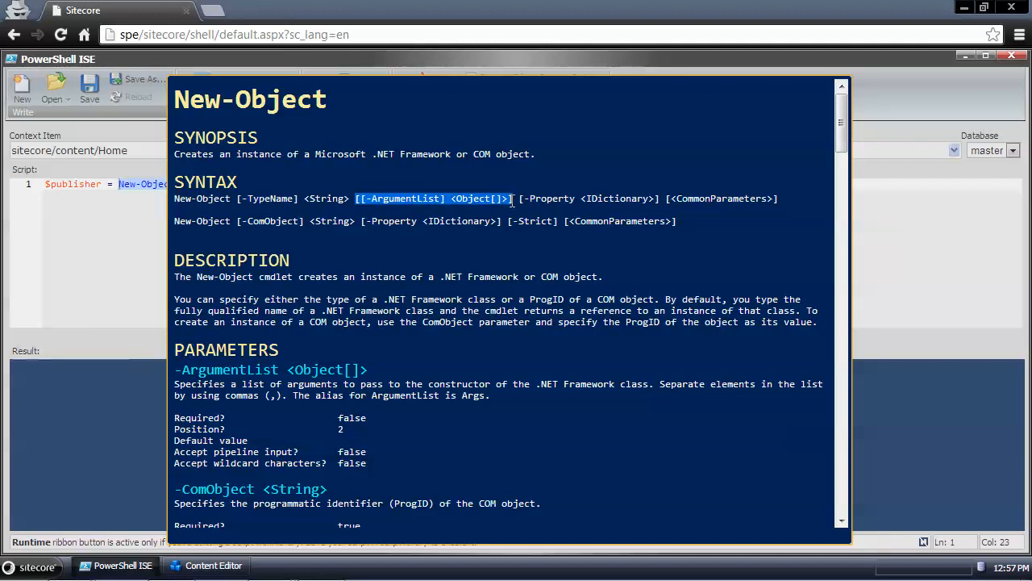
mouse_move(513, 205)
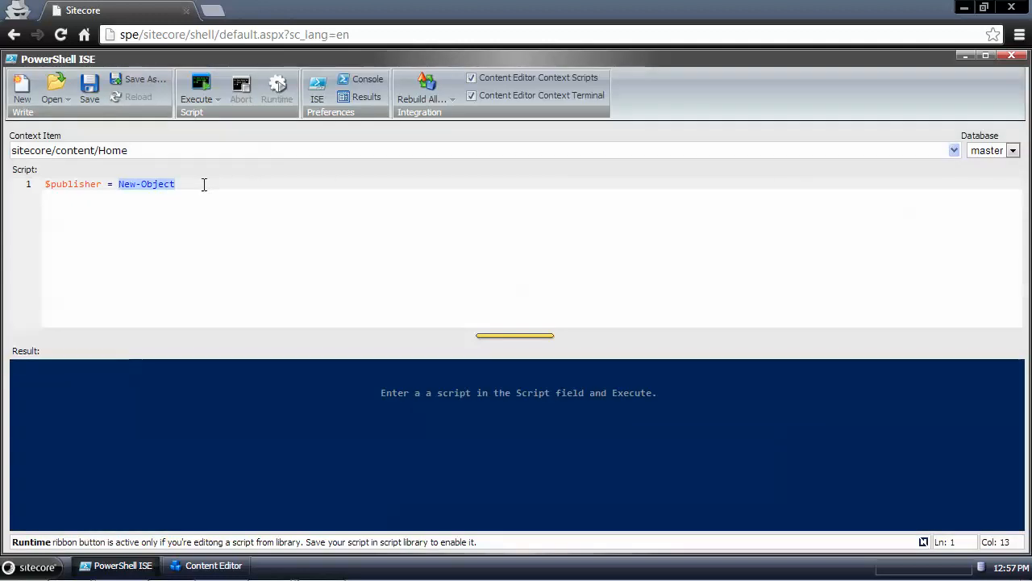
Step: Append -TypeName Sitecore.Tasks.PublishAgent to the New-Object line
text(-TypeName)
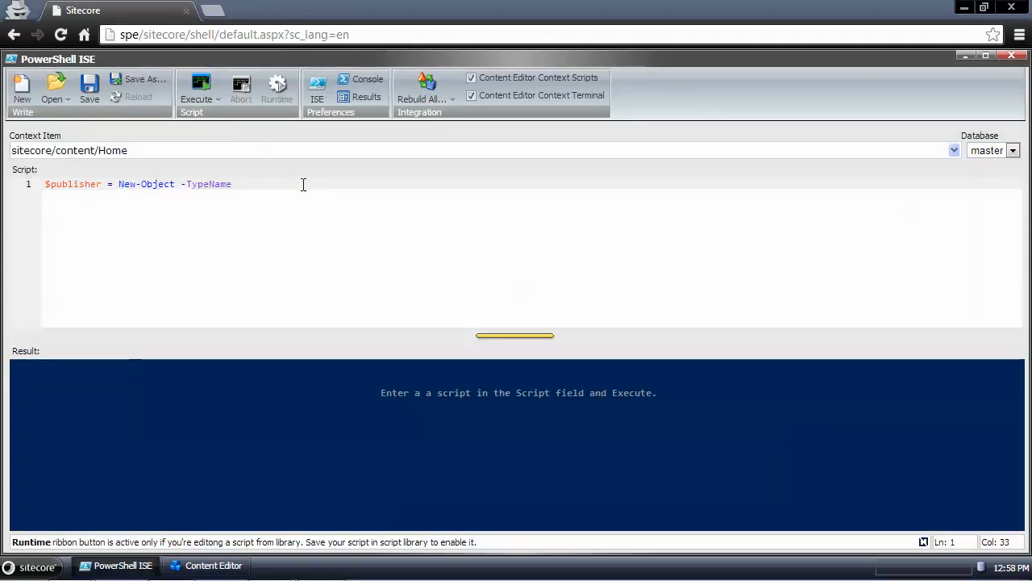
text(Sitecore.)
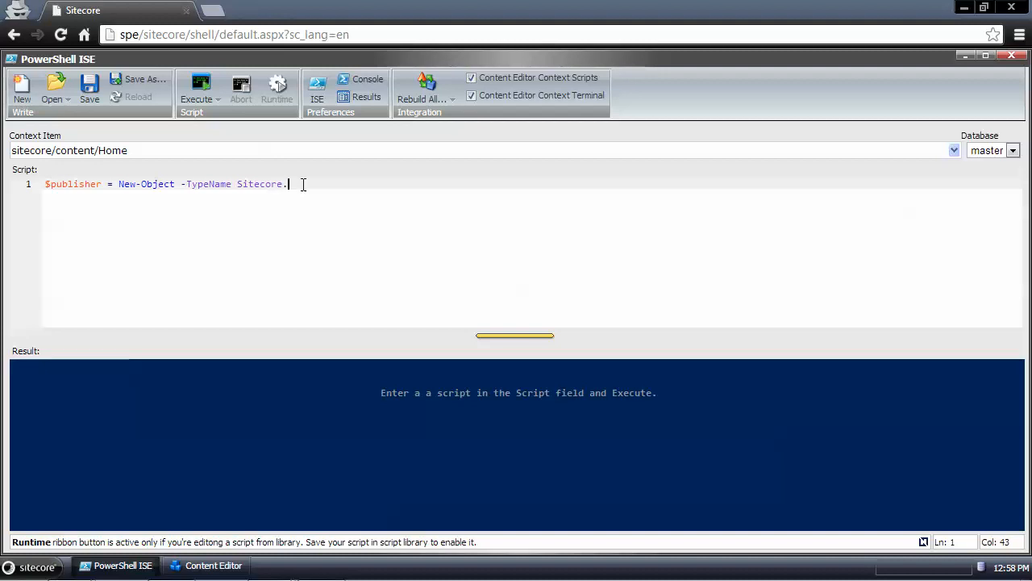
text(Task)
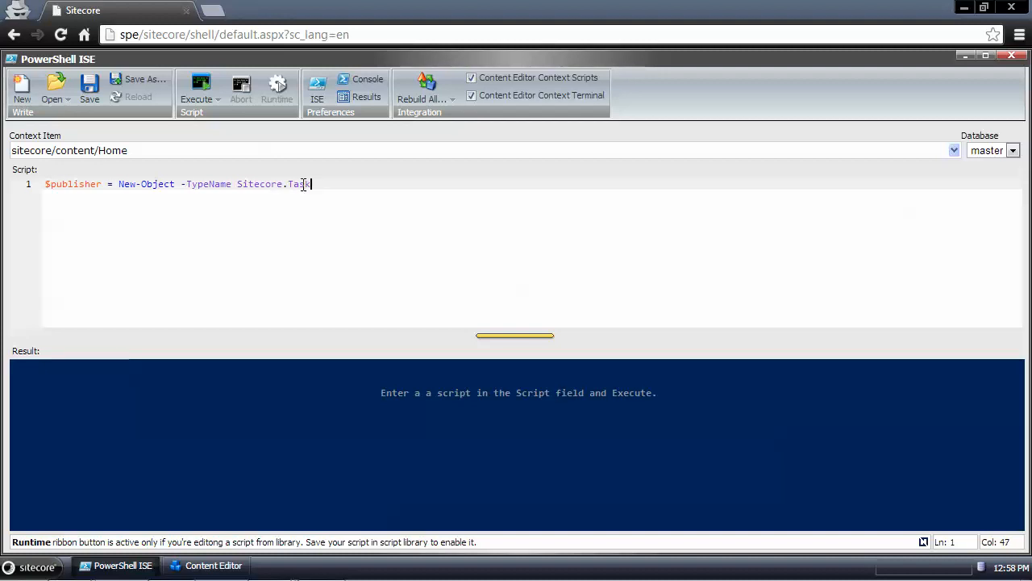
text(s)
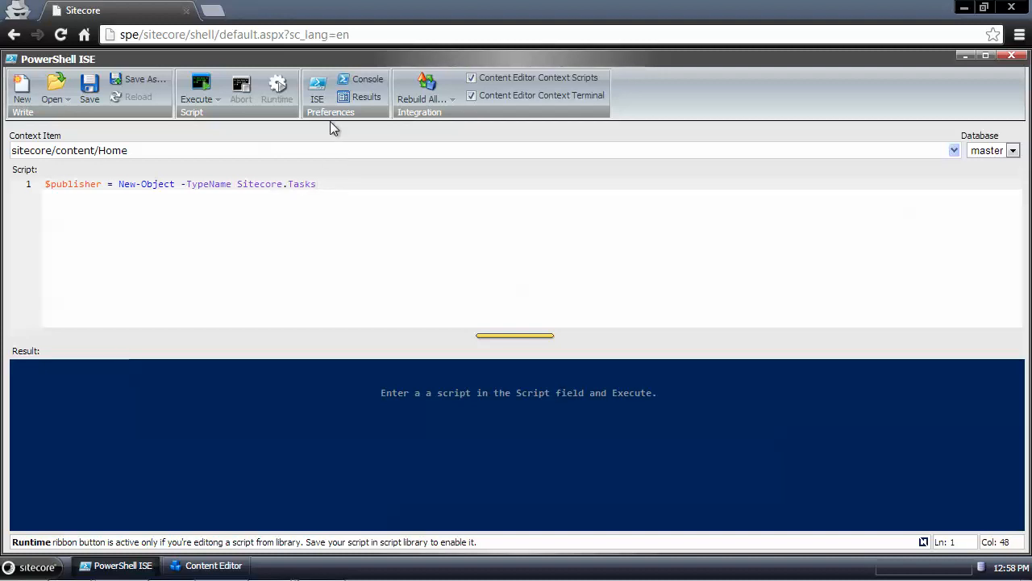
text(PublishA)
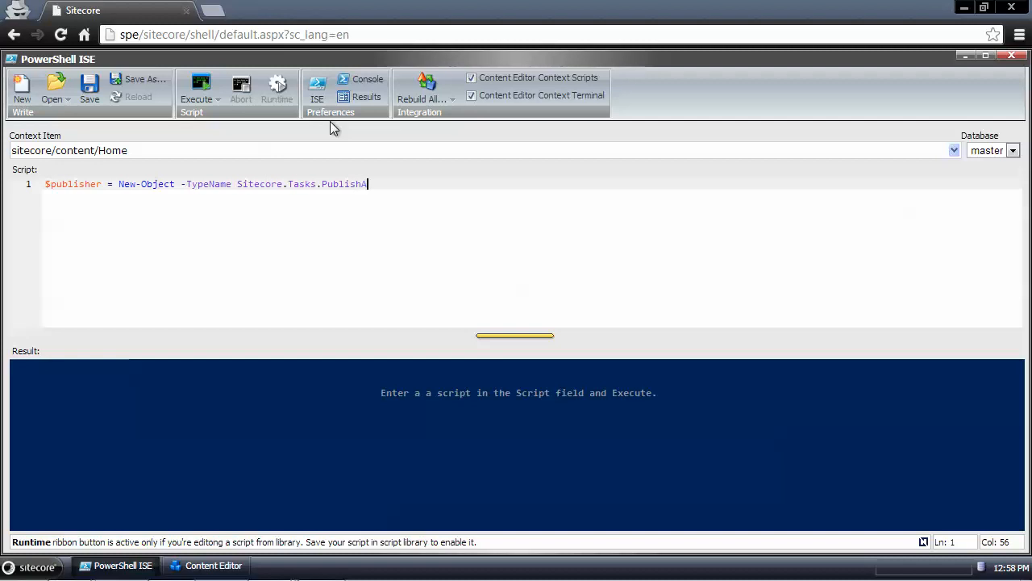
text(gent)
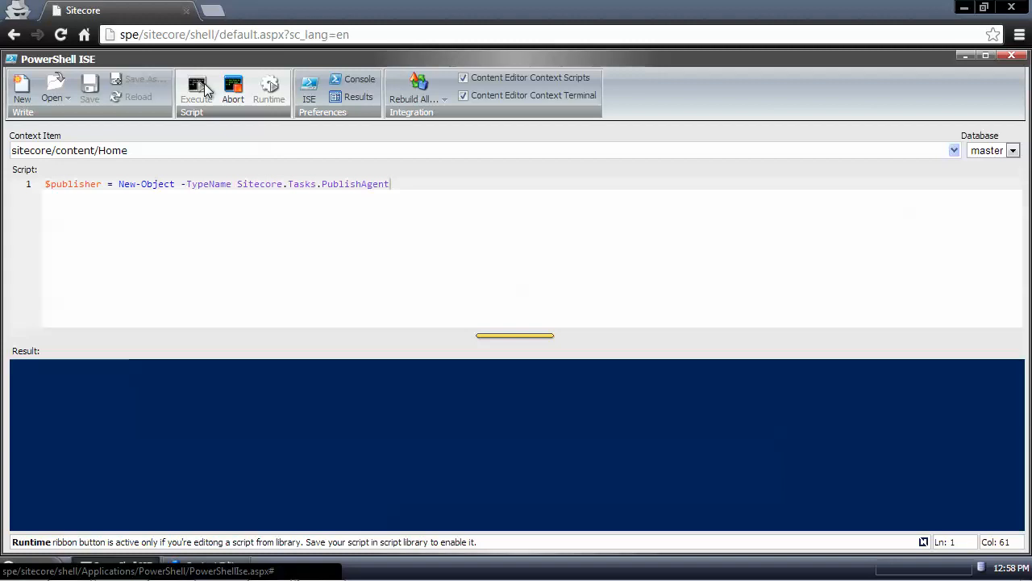
Step: Execute the script, get the missing-constructor error, and return to the script
click(196, 89)
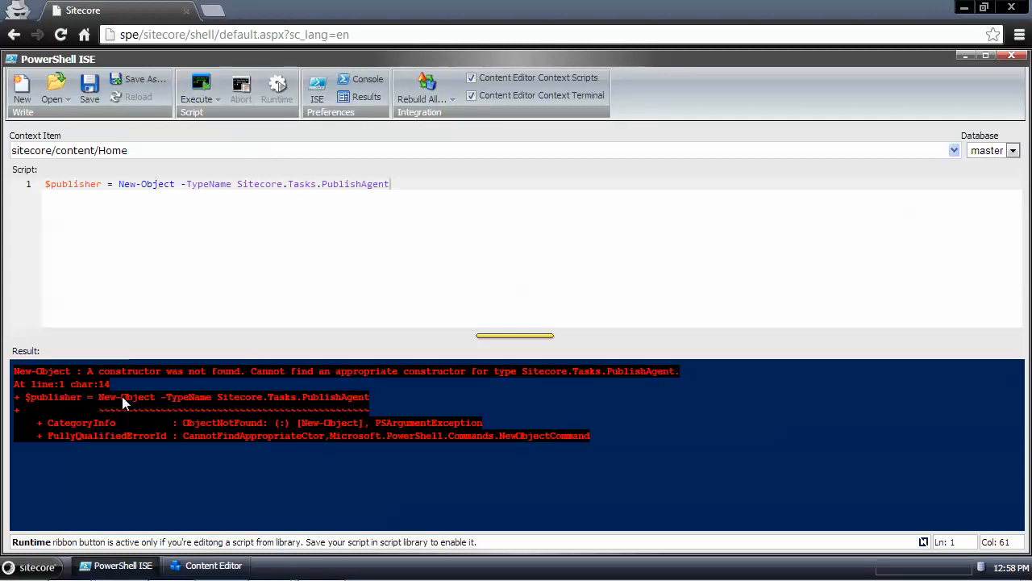
mouse_move(484, 385)
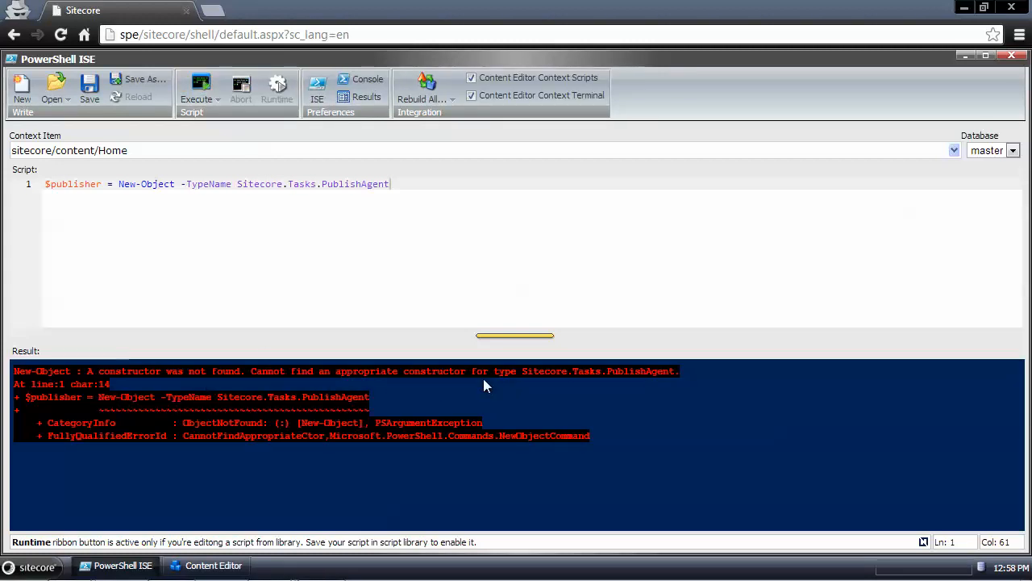
mouse_move(420, 392)
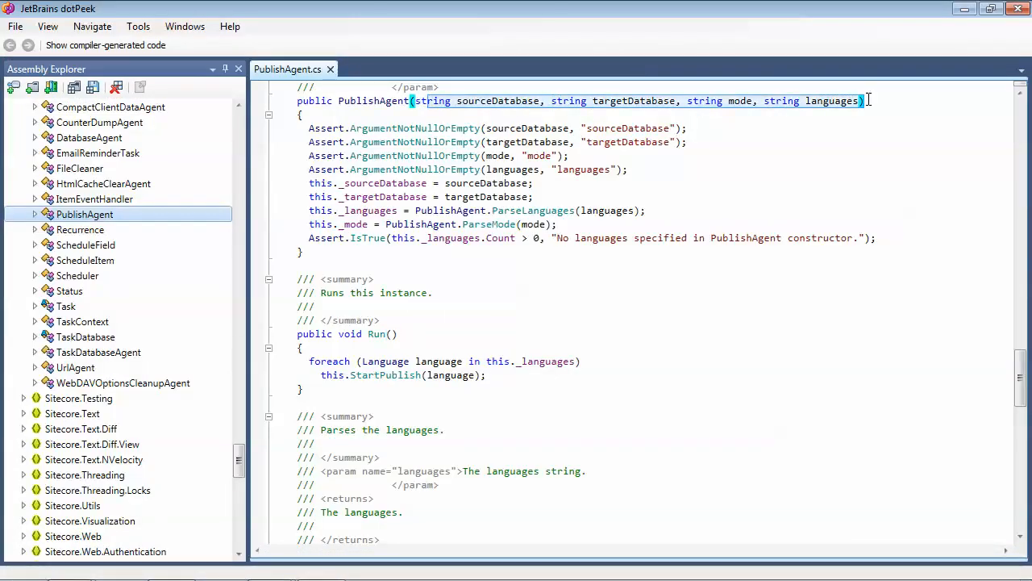
click(853, 170)
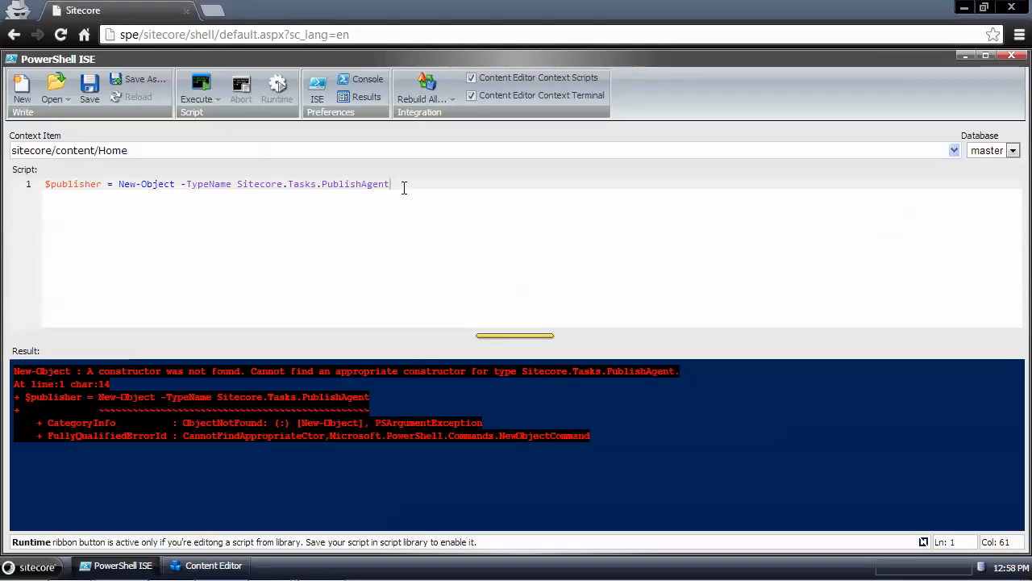
Step: Add -ArgumentList "master","web","smart" to the PublishAgent New-Object command
text(-)
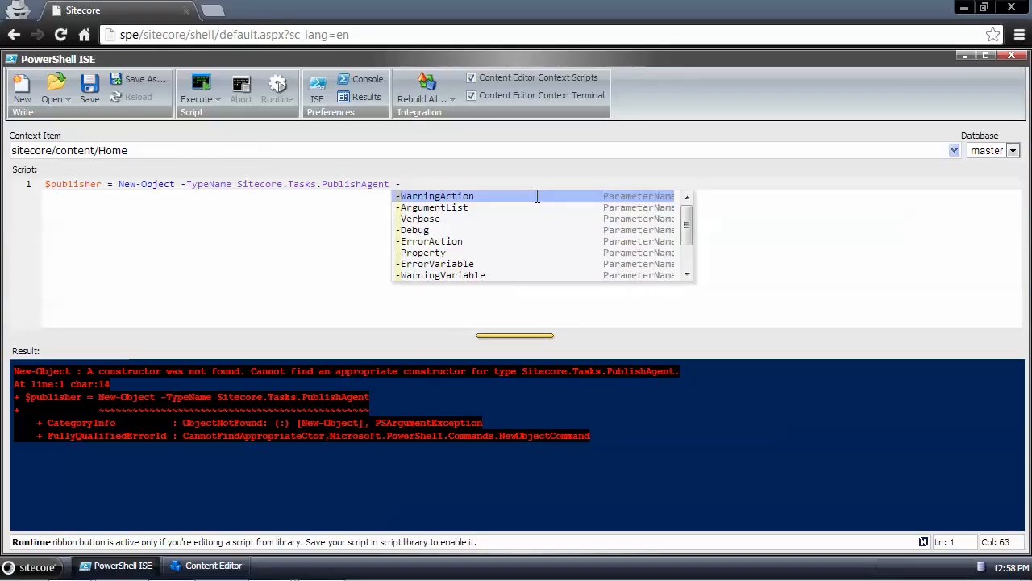
click(433, 207)
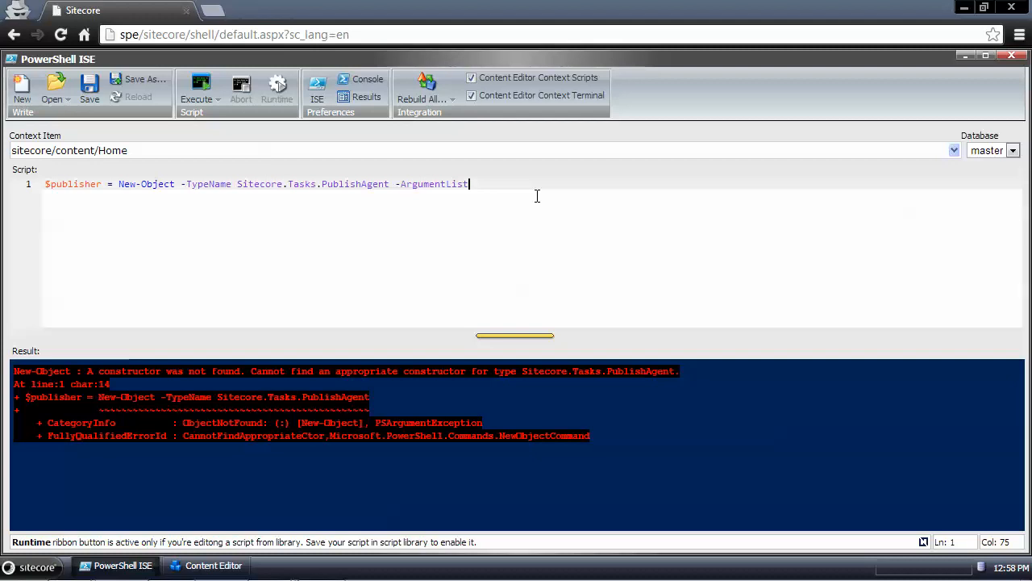
text("mas)
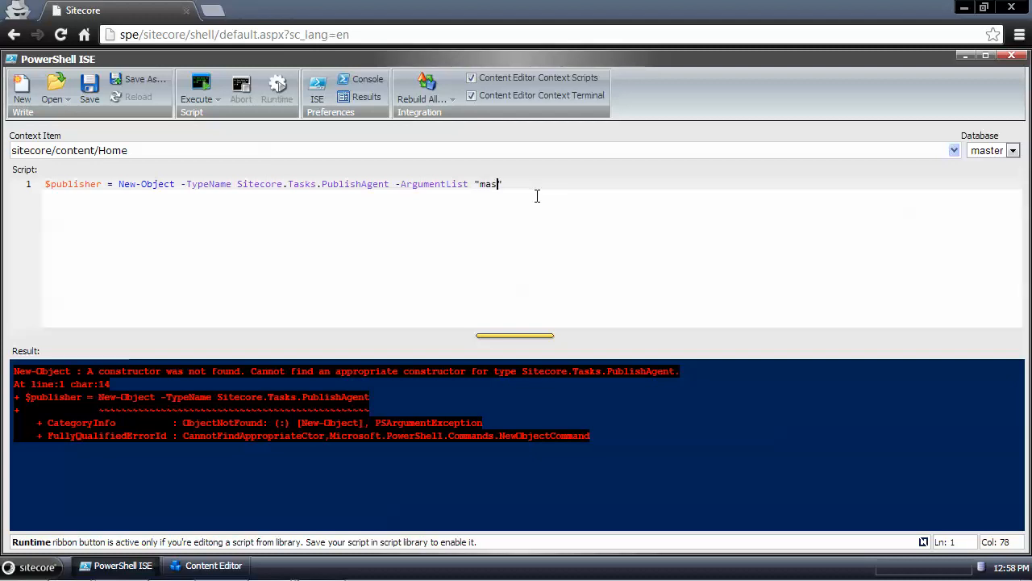
text(ter)
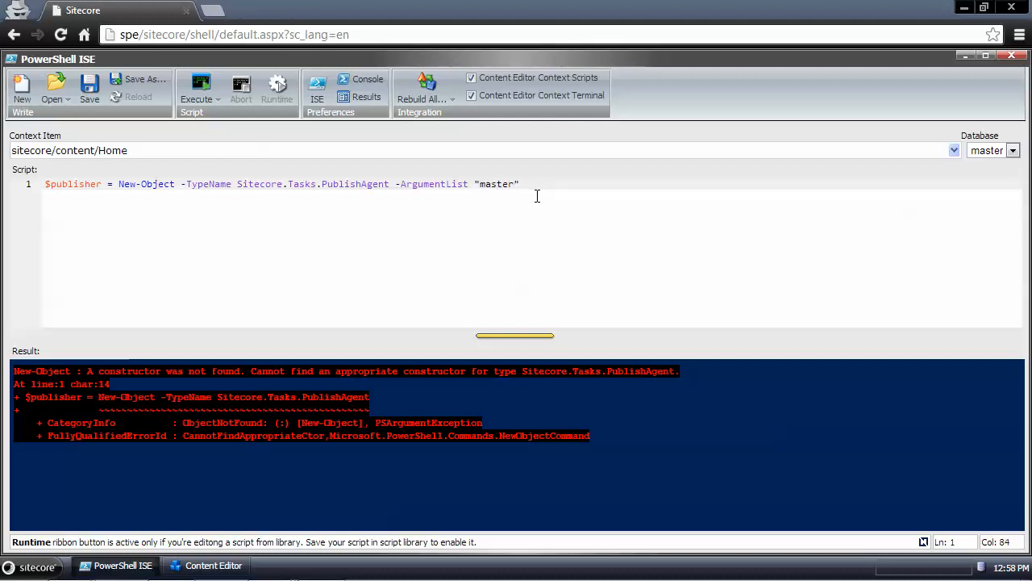
text(,"web")
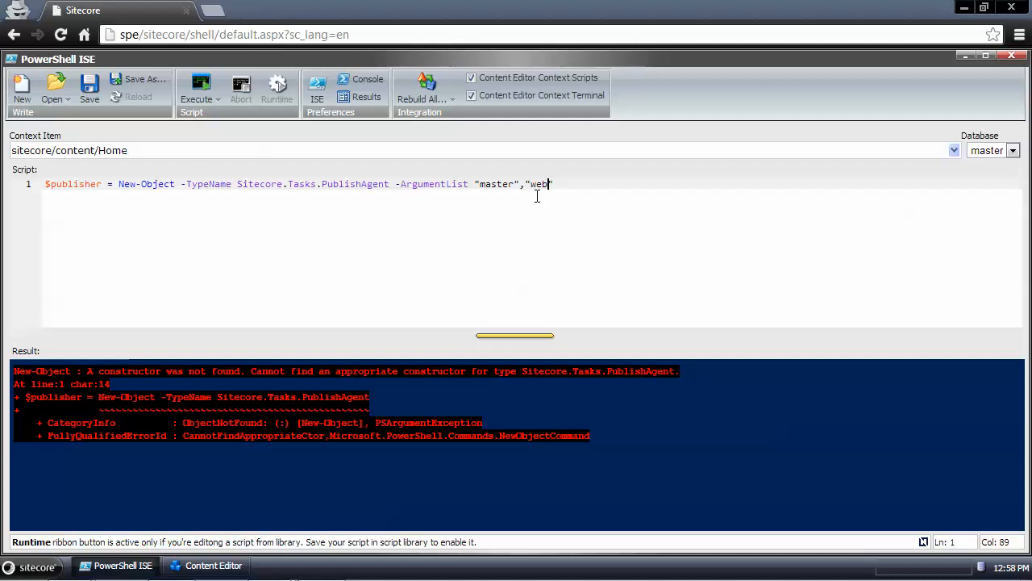
text(,"")
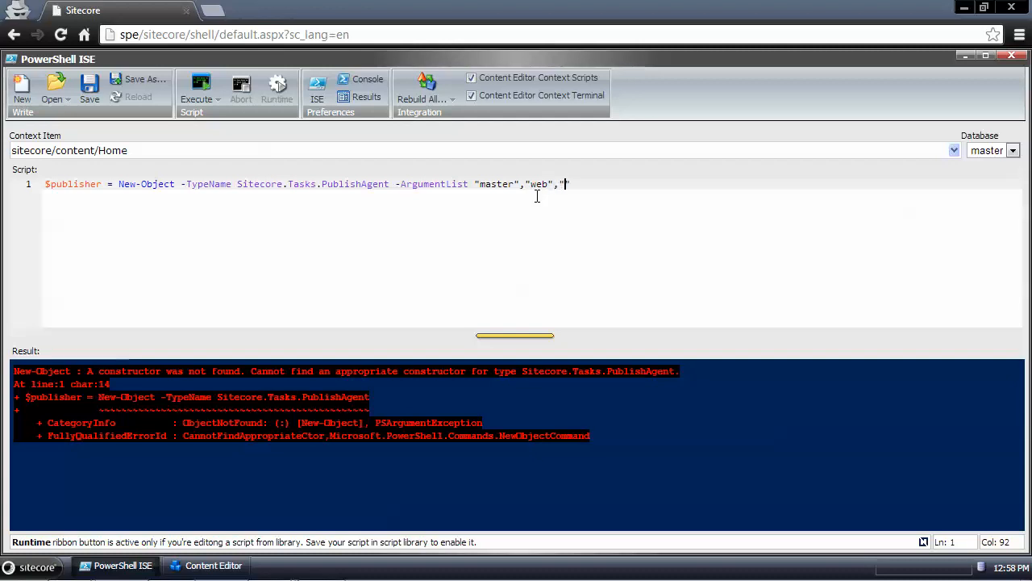
text(smart","en)
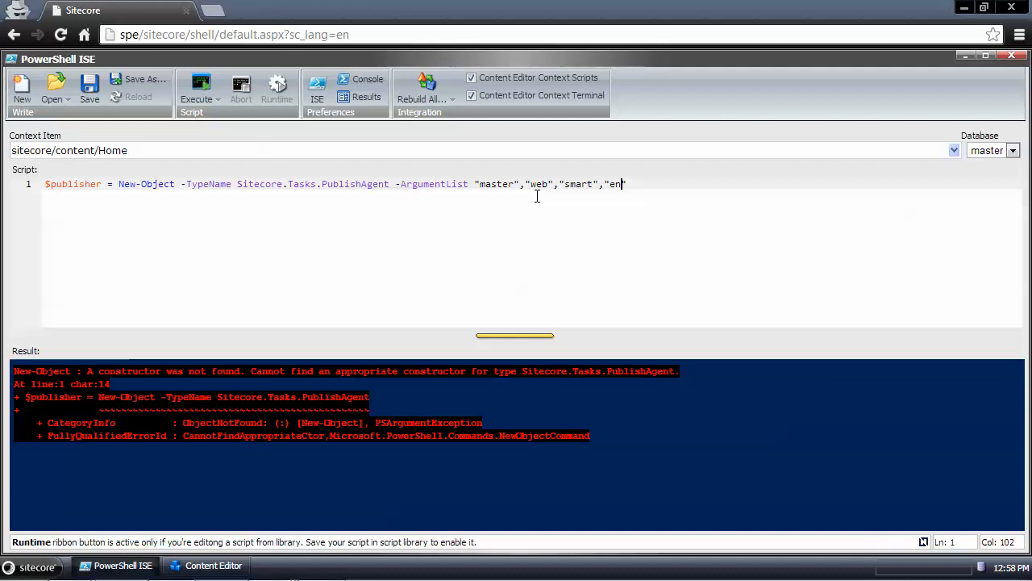
mouse_move(351, 272)
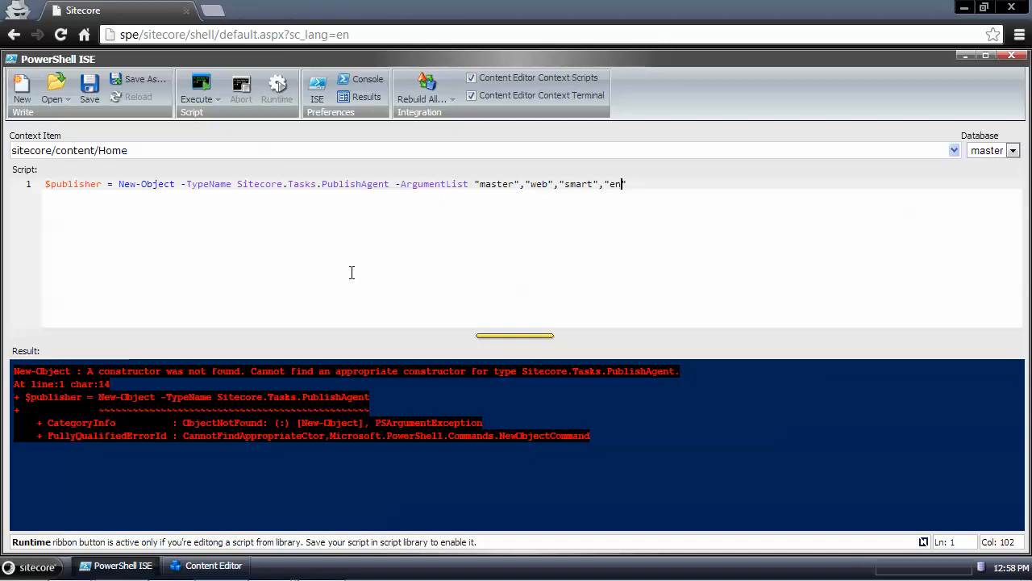
double_click(158, 184)
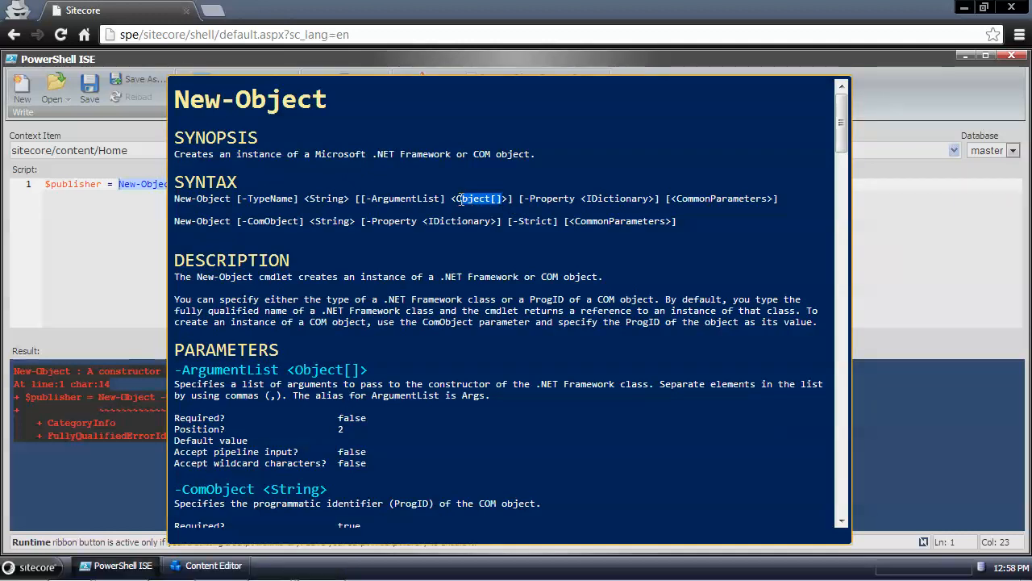
mouse_move(480, 202)
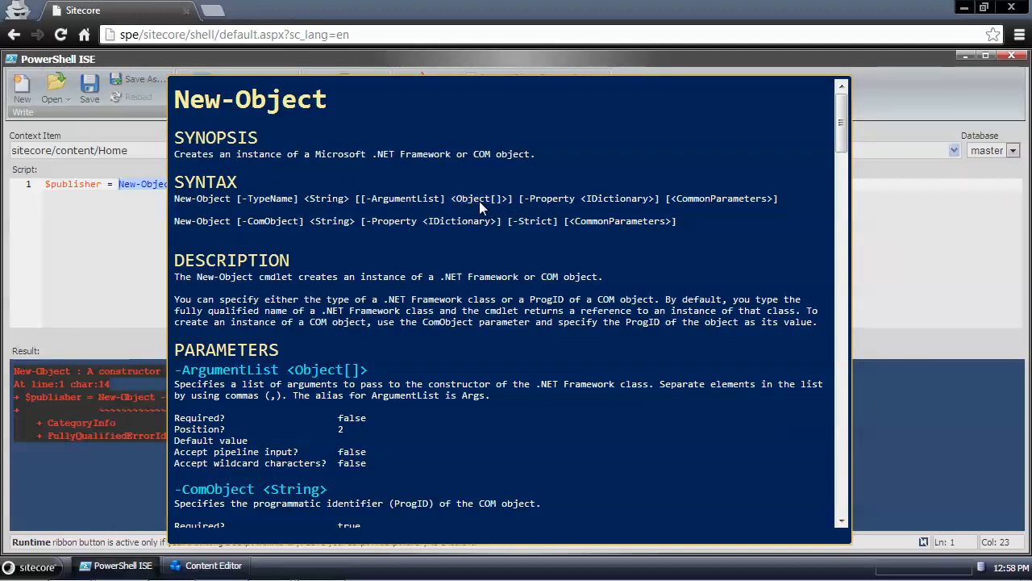
mouse_move(502, 205)
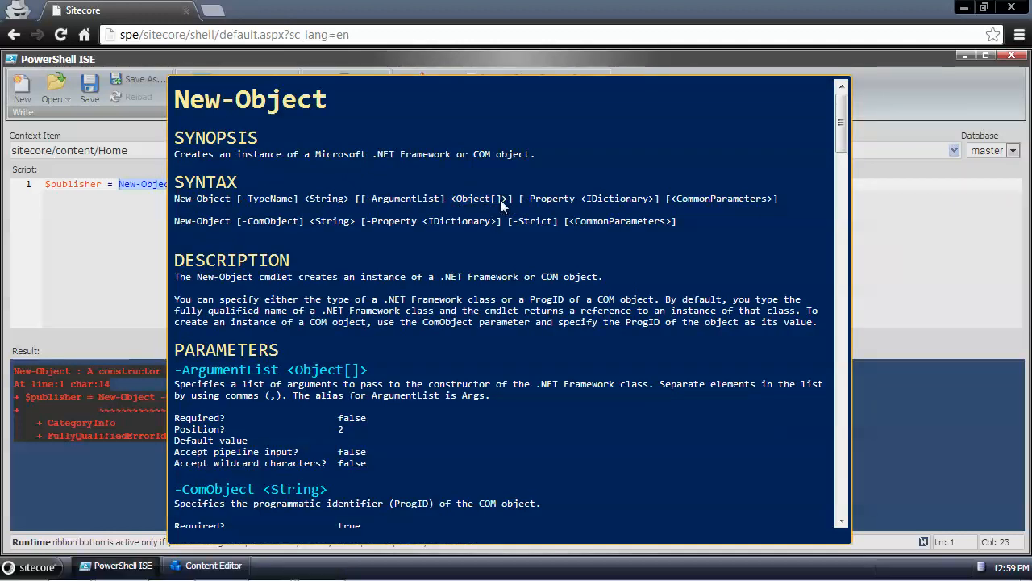
mouse_move(506, 210)
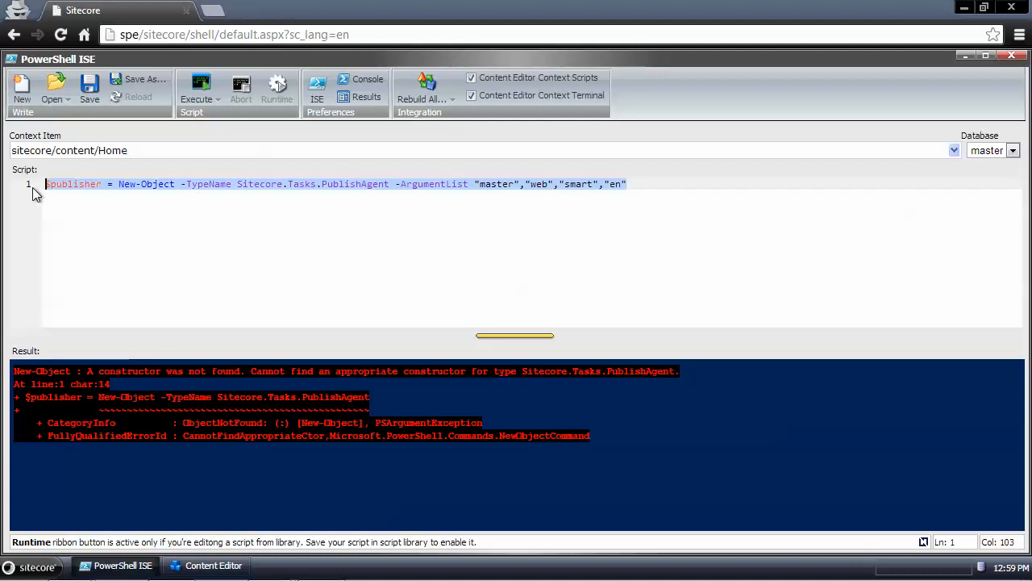
Step: Add '$publisher.Run()' as line 2 and execute the script
click(628, 184)
text($)
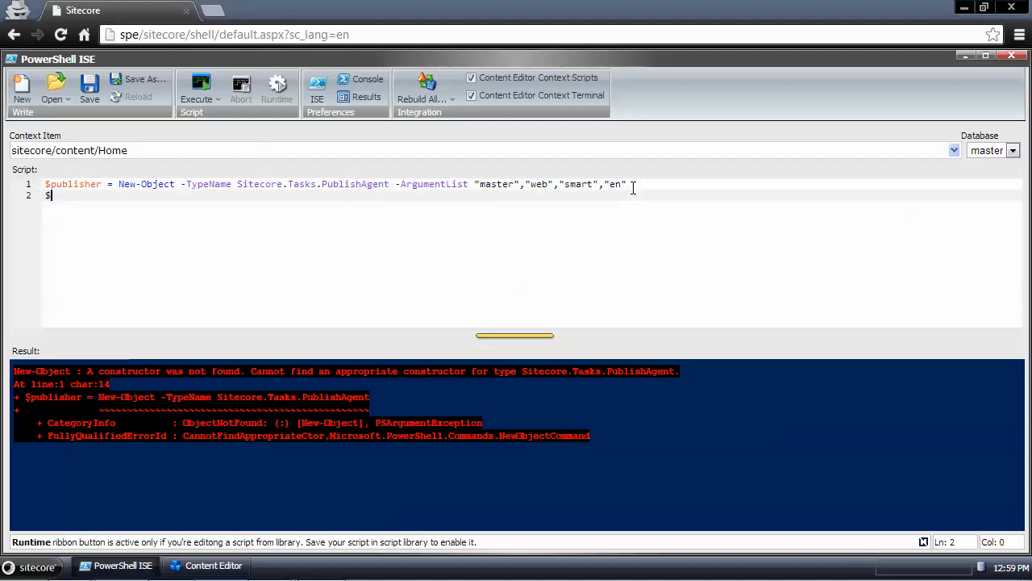
text(publisher)
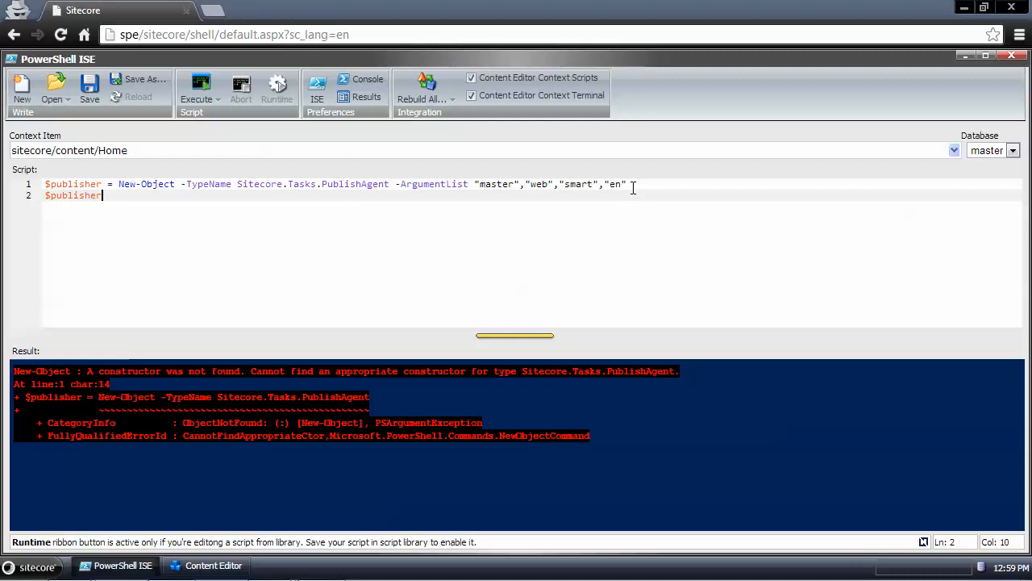
text(.Run)
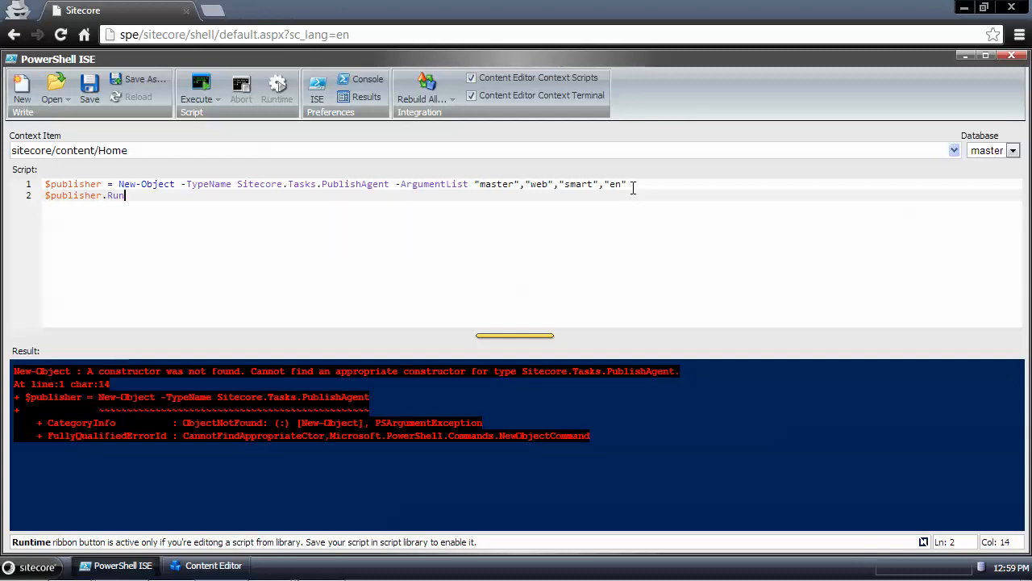
text(())
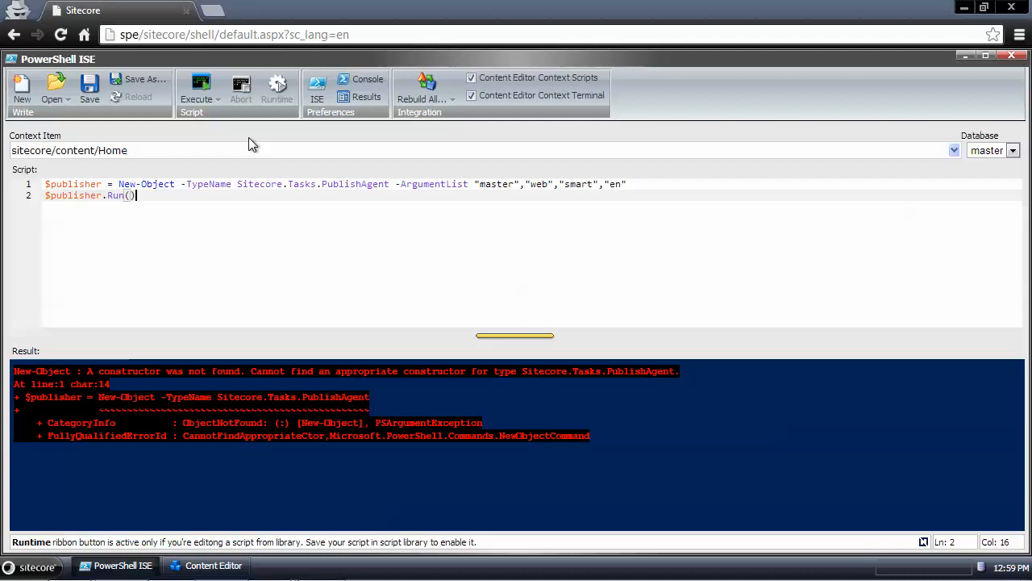
click(196, 89)
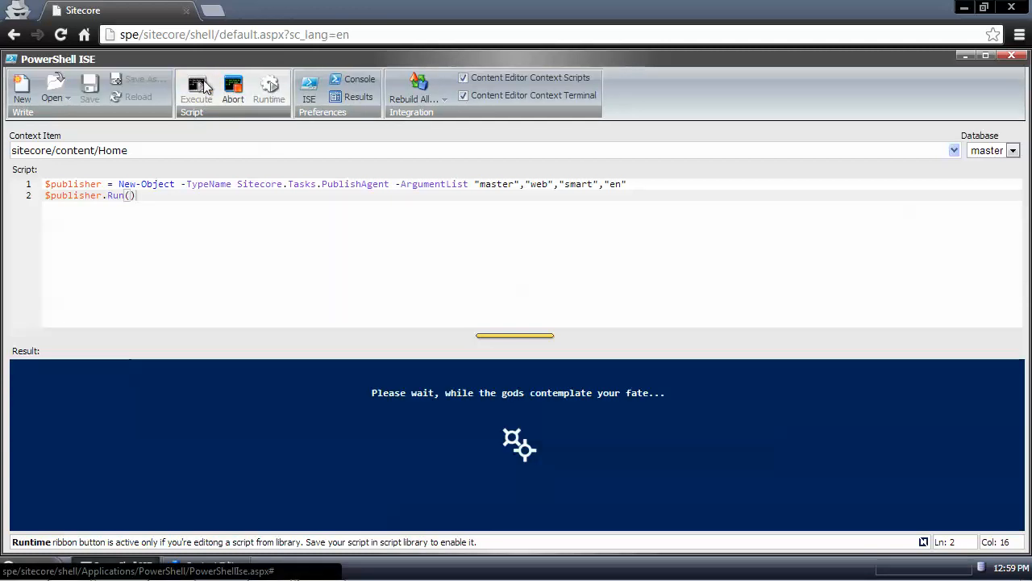
click(196, 89)
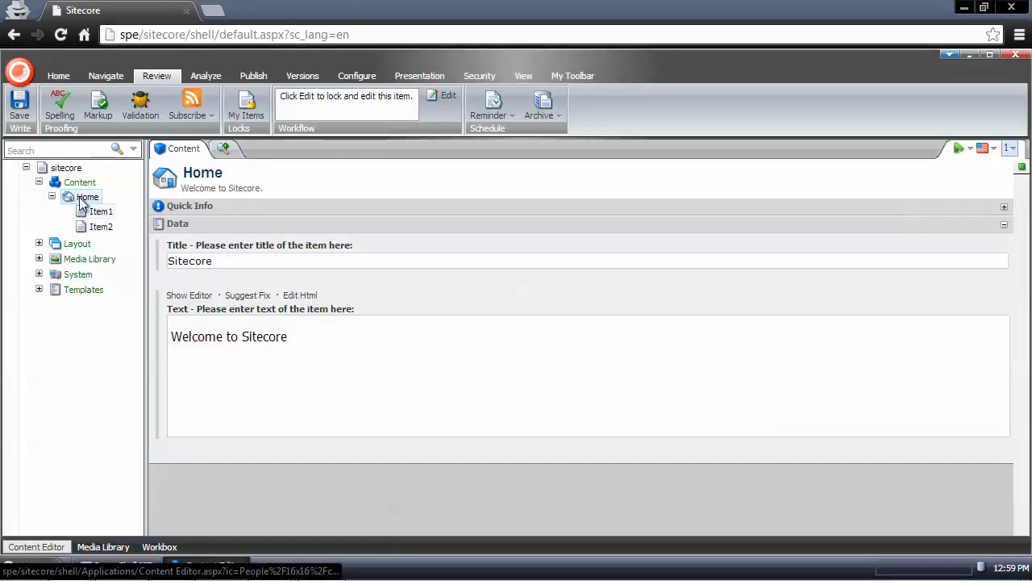
Step: Select Item1, then Item2, in the Content Editor tree
click(100, 212)
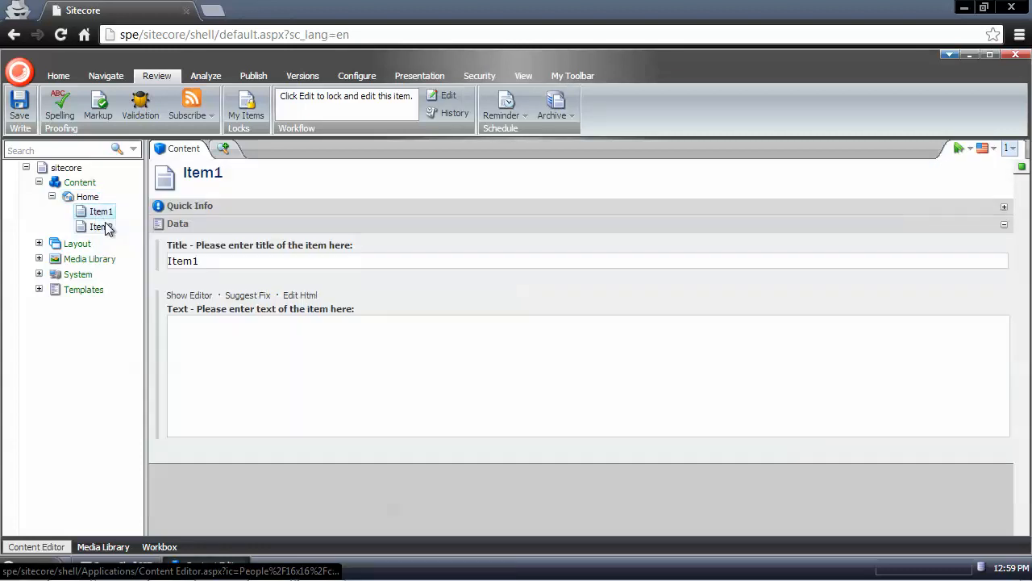
click(98, 226)
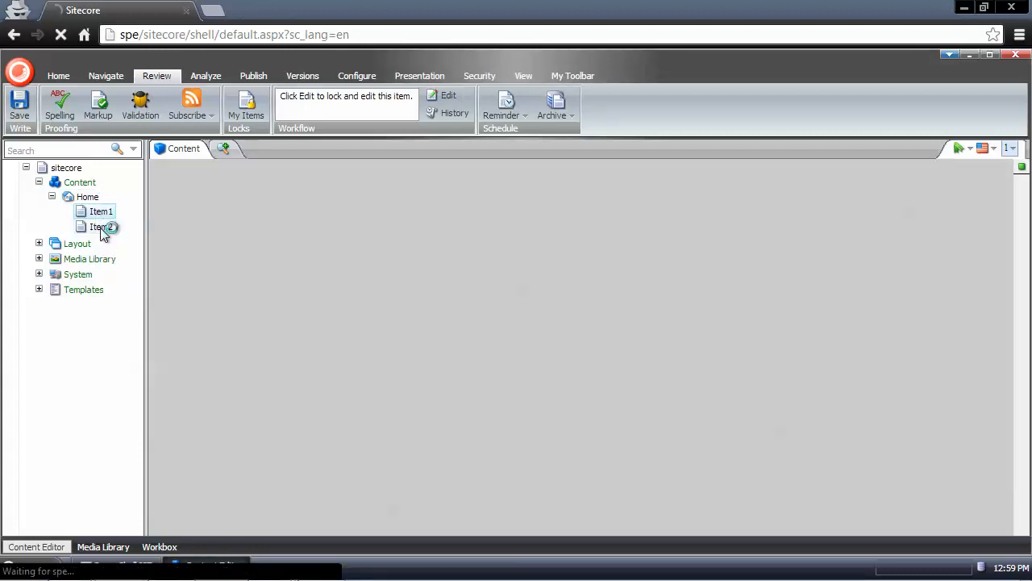
click(101, 227)
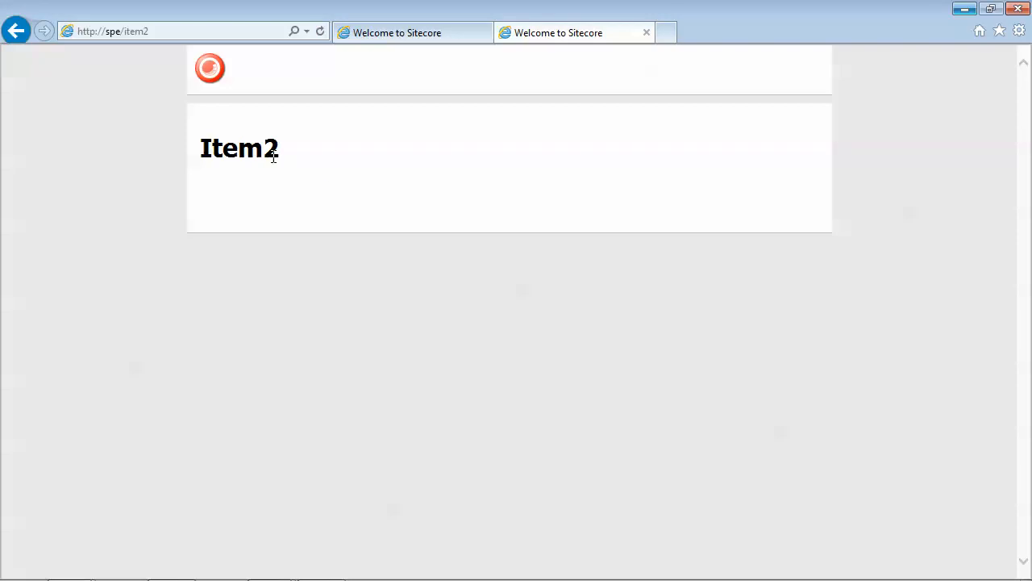
mouse_move(352, 193)
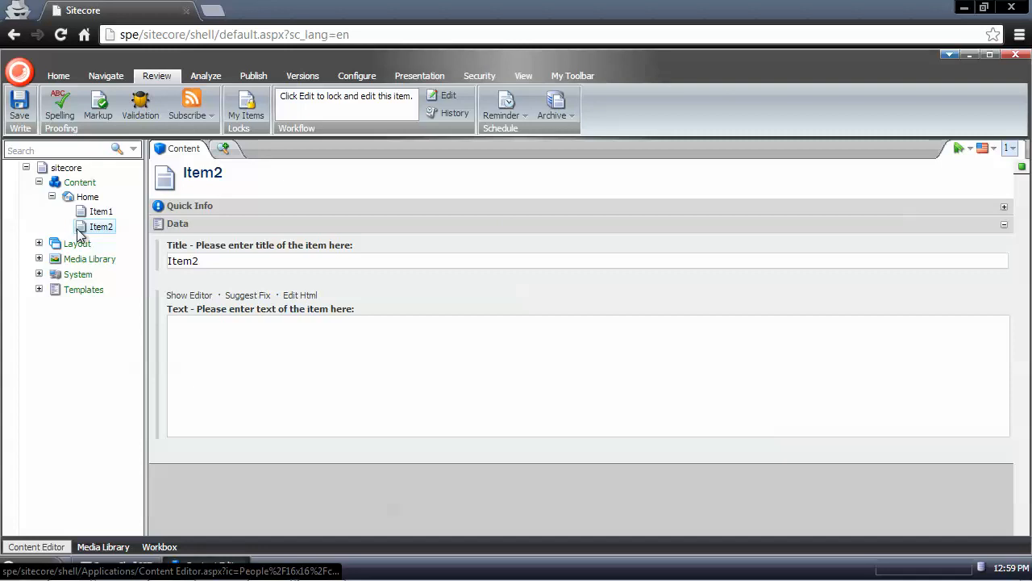
Step: Enter 'PublishAgent' into Item1's Text field through the rich text editor
click(100, 211)
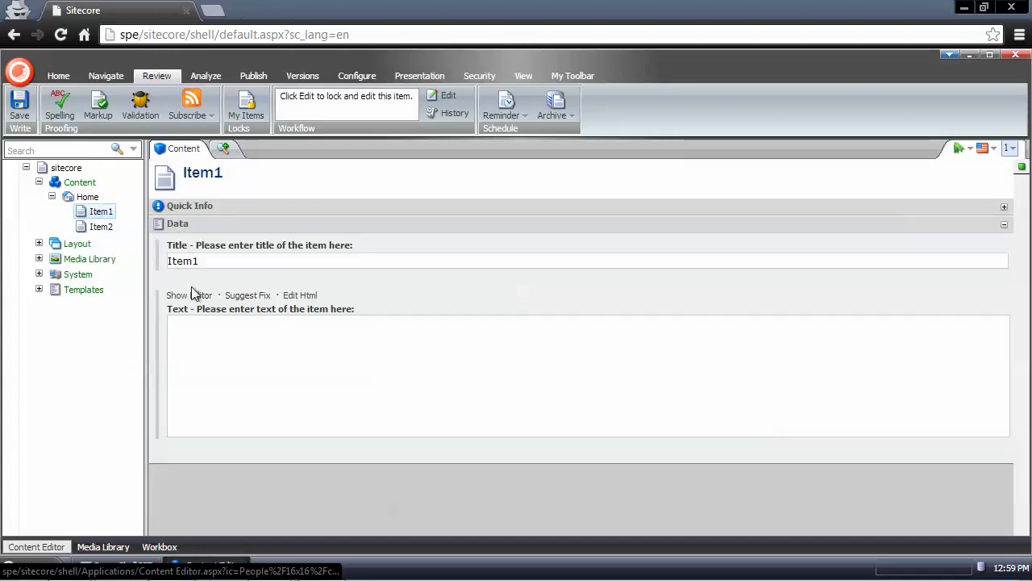
click(177, 294)
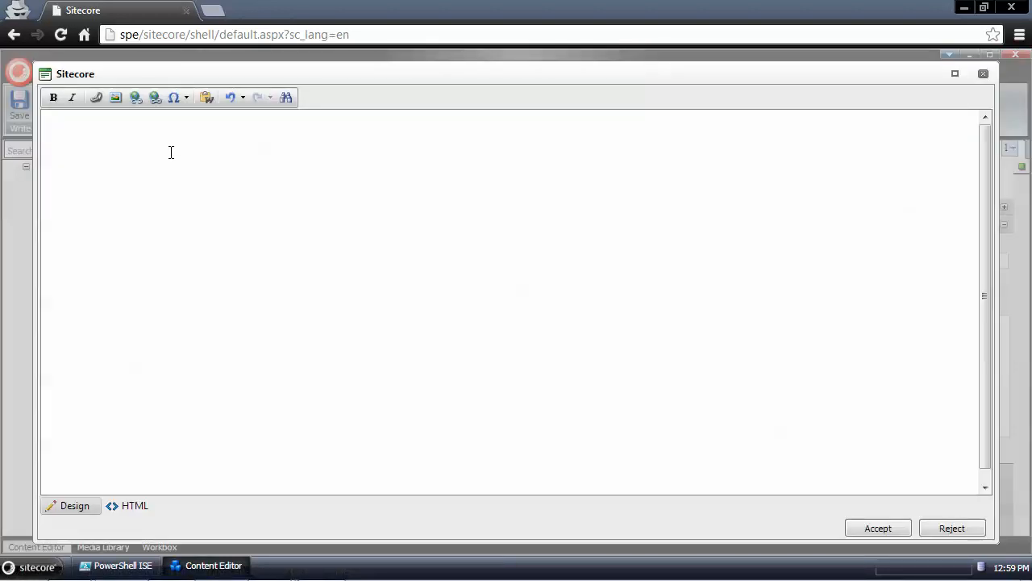
text(PublishAgent)
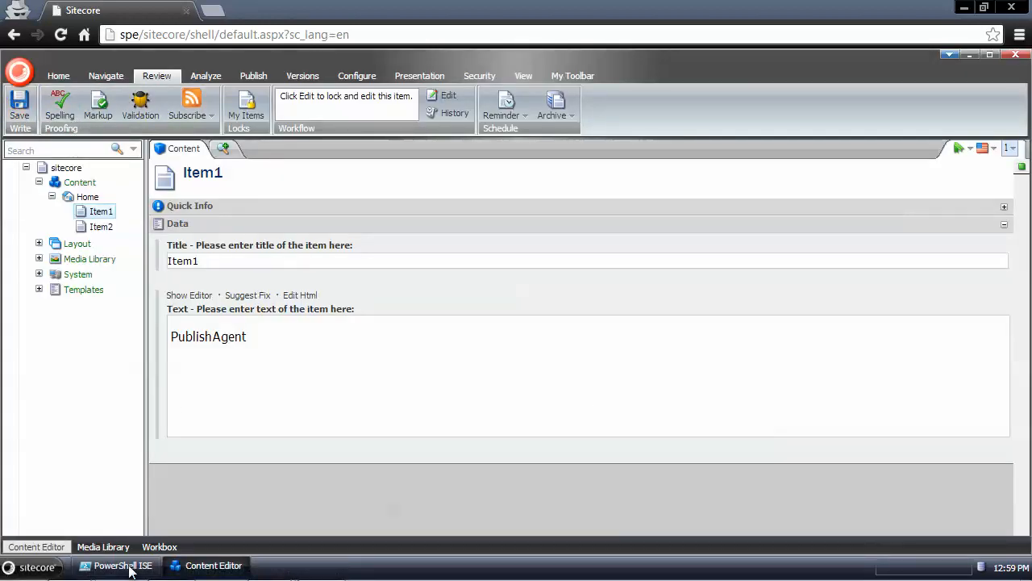
click(122, 565)
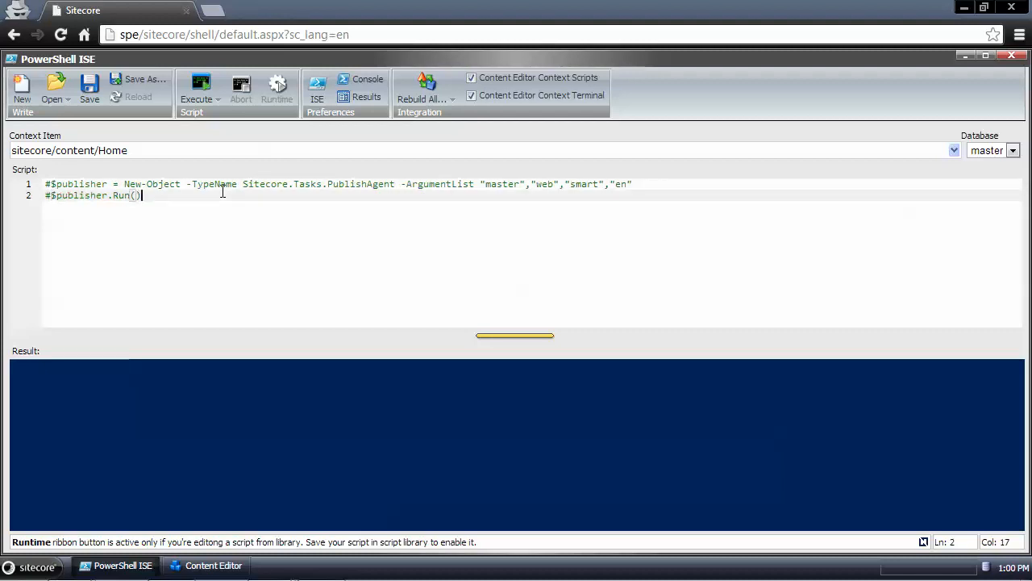
Step: Add a new line 4 reading 'Get-ChildItem -Path master:\content\home' below the commented publisher lines
key(Enter)
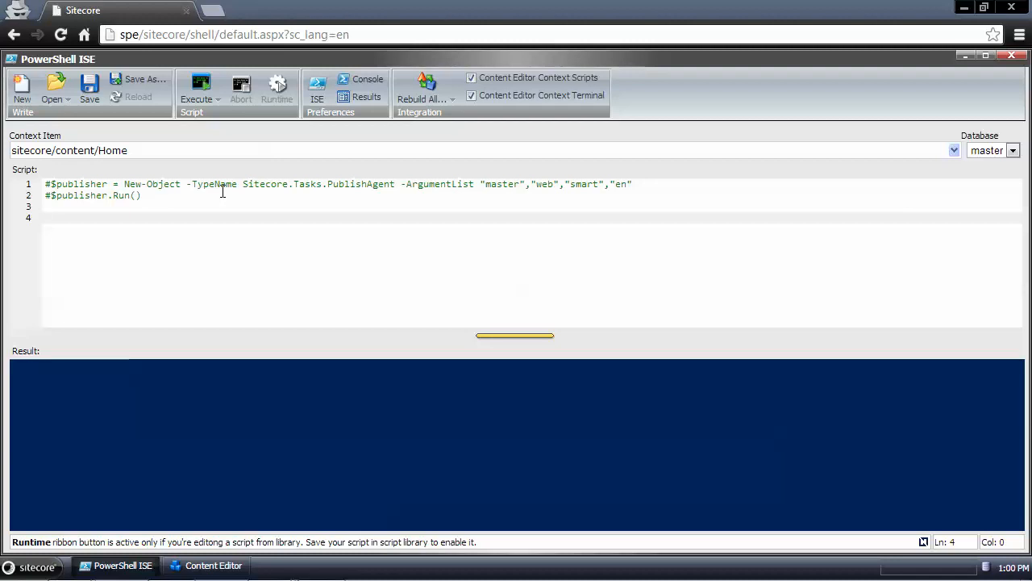
text(Get-)
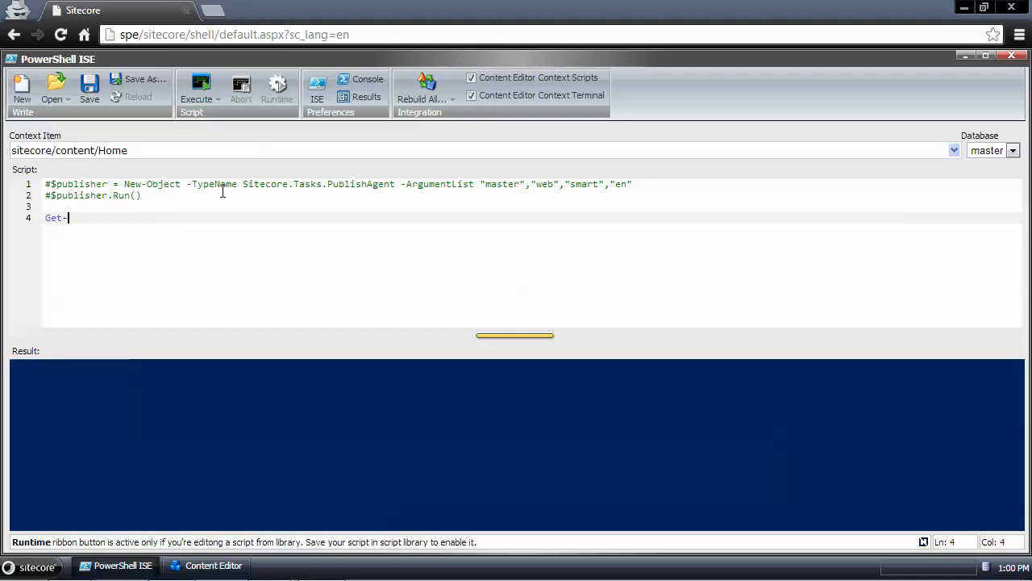
text(ChildItem -)
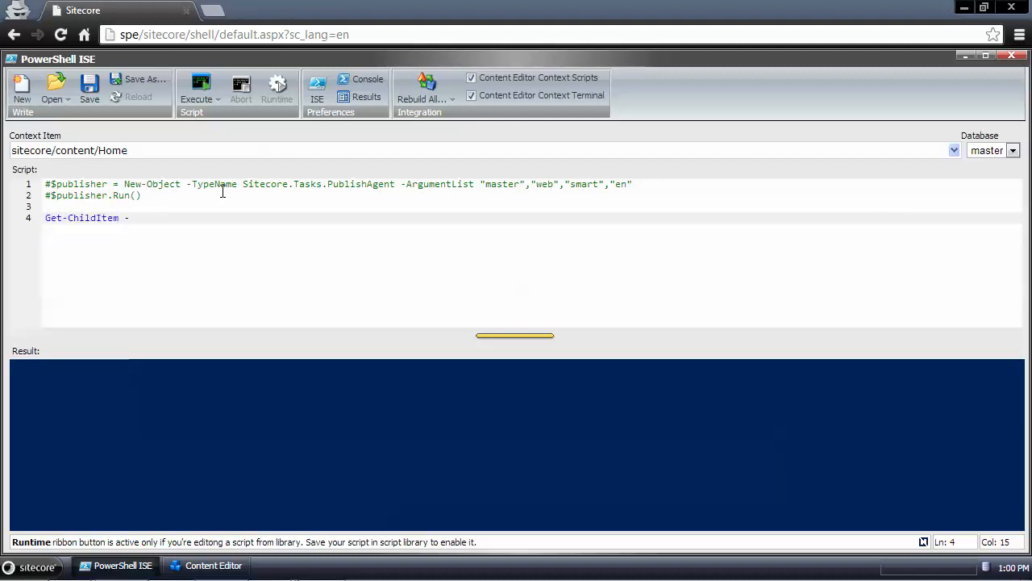
text(Path)
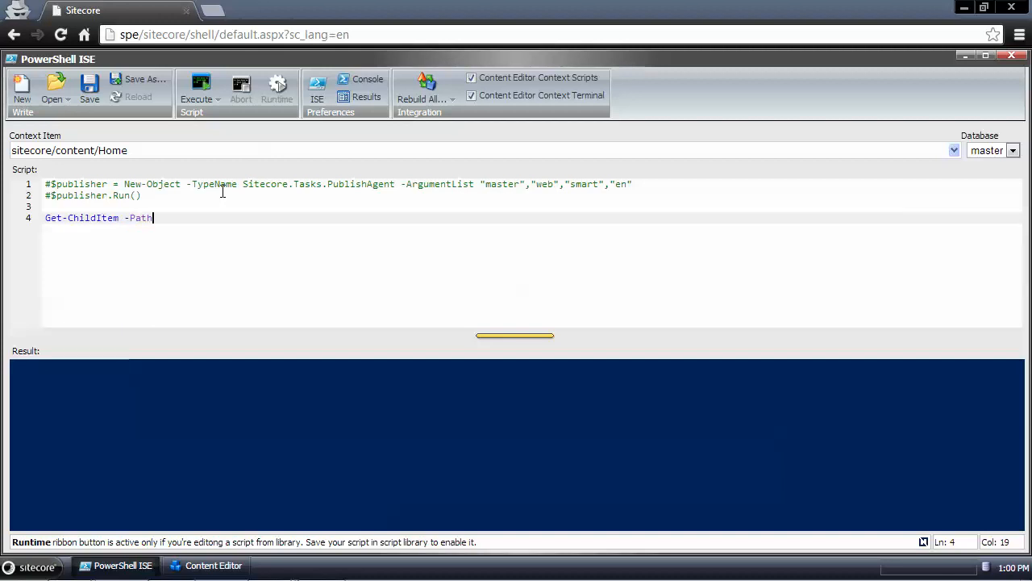
text(master:)
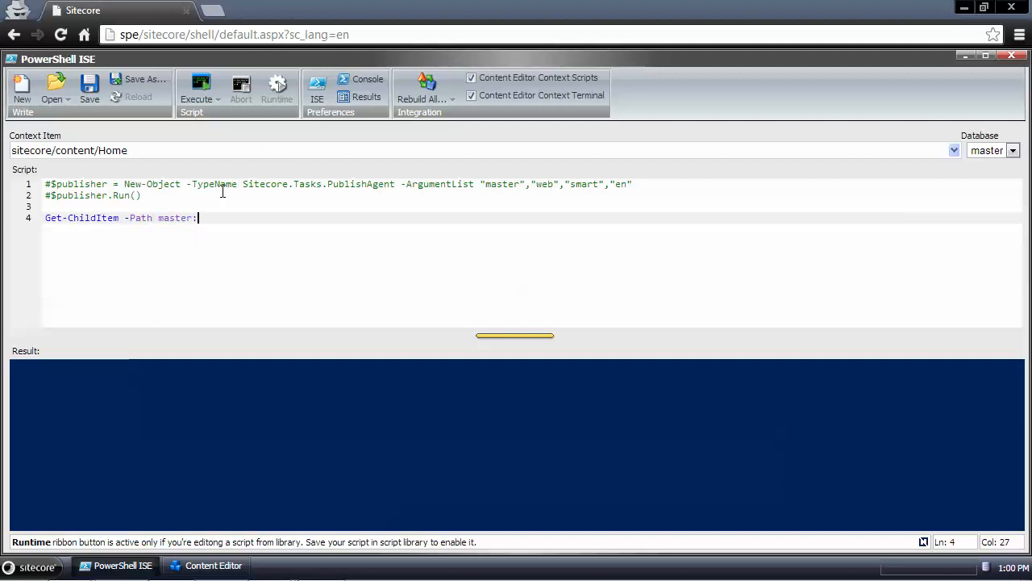
text(\content)
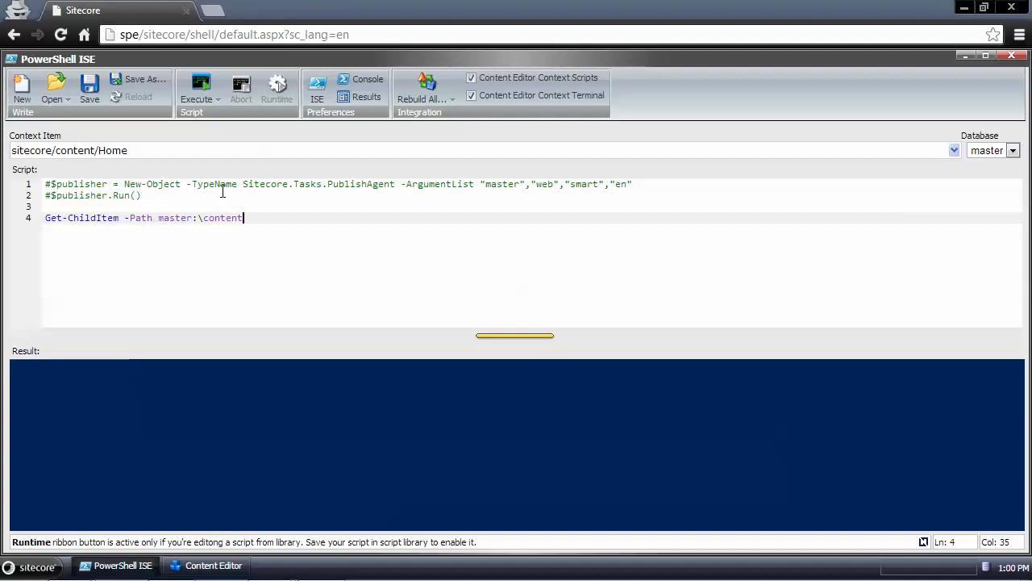
text(\home)
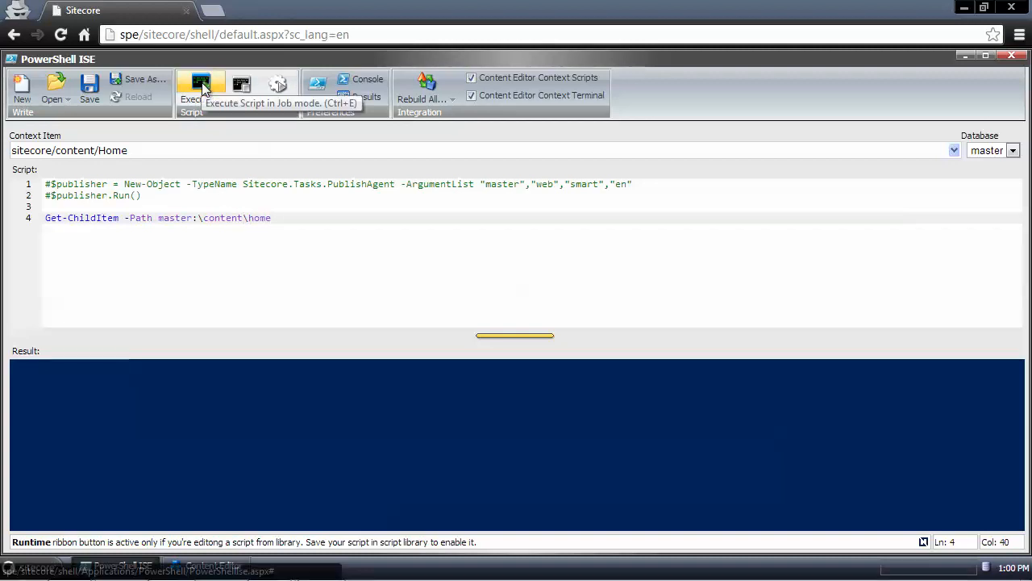
Step: List Home's children, then change line 4 to 'Get-ChildItem -Path master:\content\ -Recurse | Publish-Item'
click(199, 87)
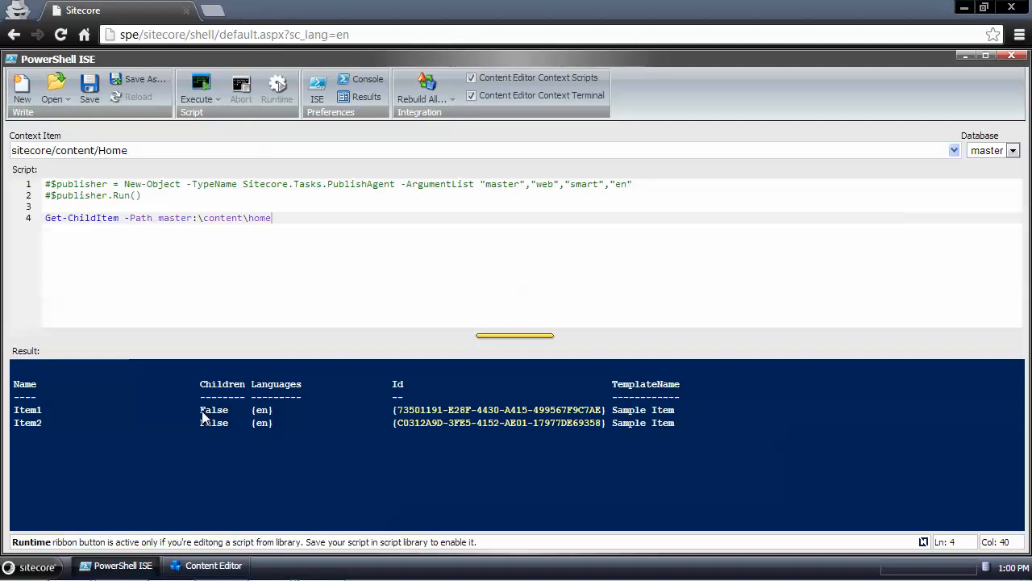
mouse_move(155, 433)
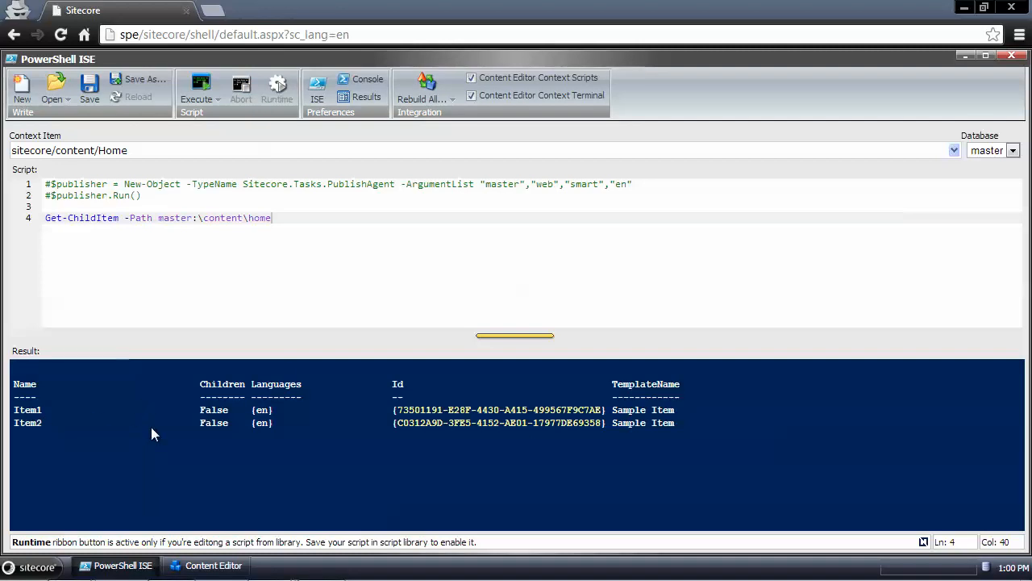
mouse_move(127, 259)
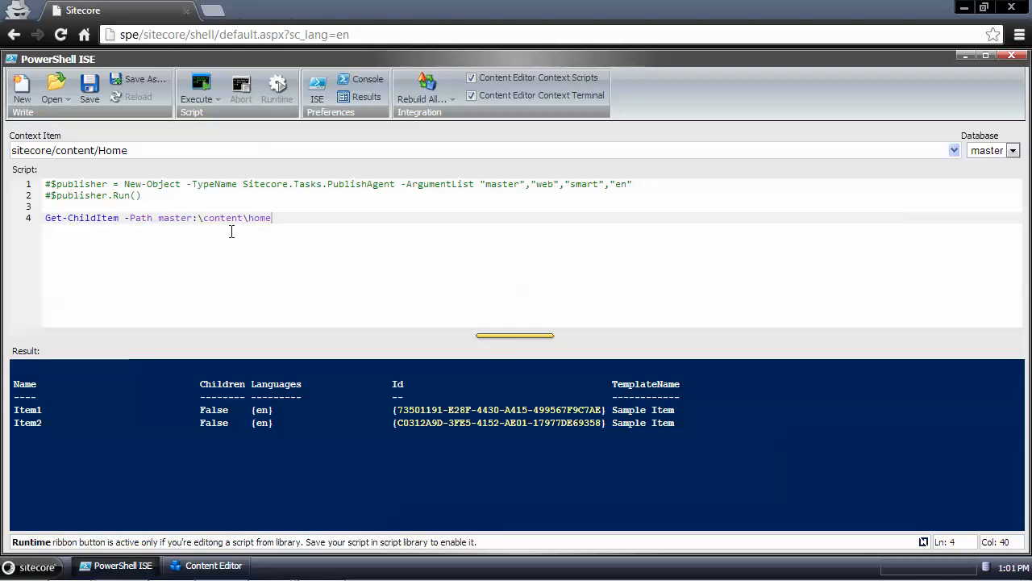
key(BackSpace)
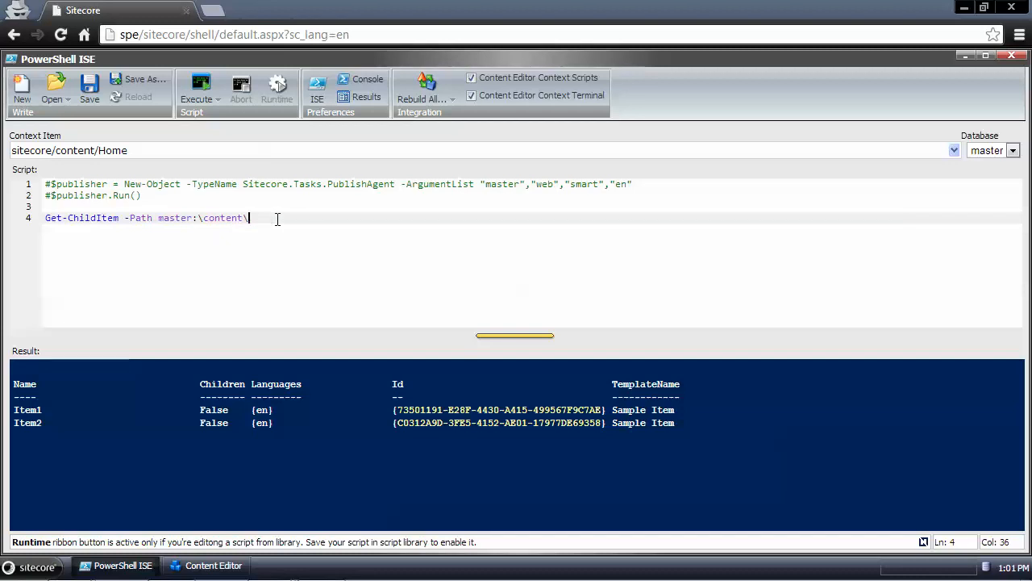
text(-r)
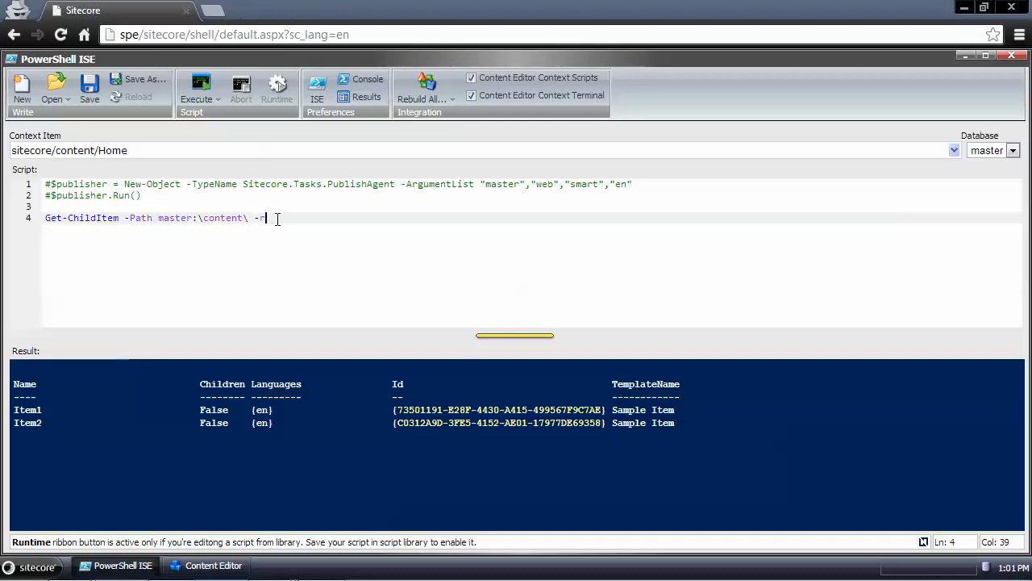
click(196, 89)
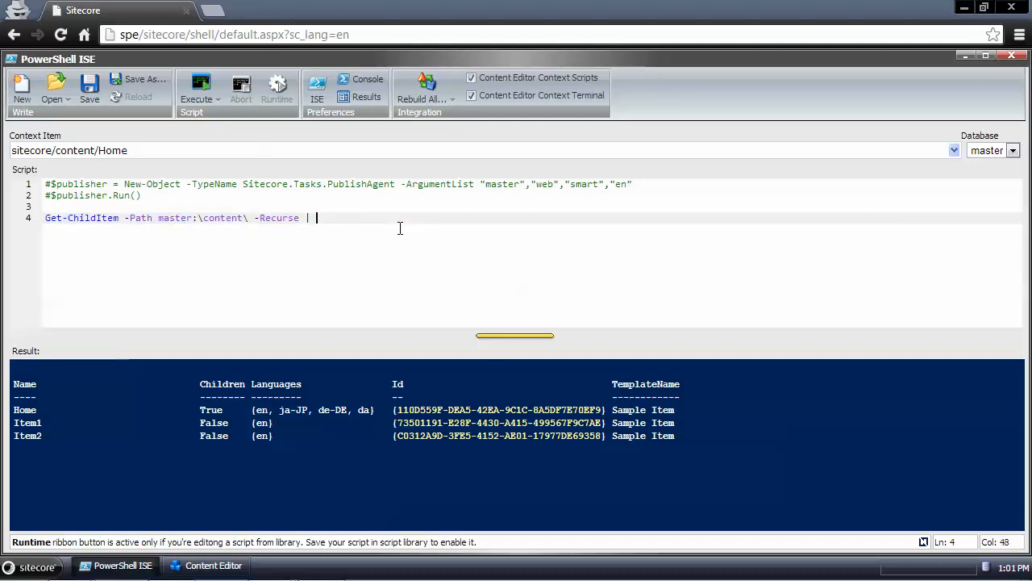
text(Publish-Item)
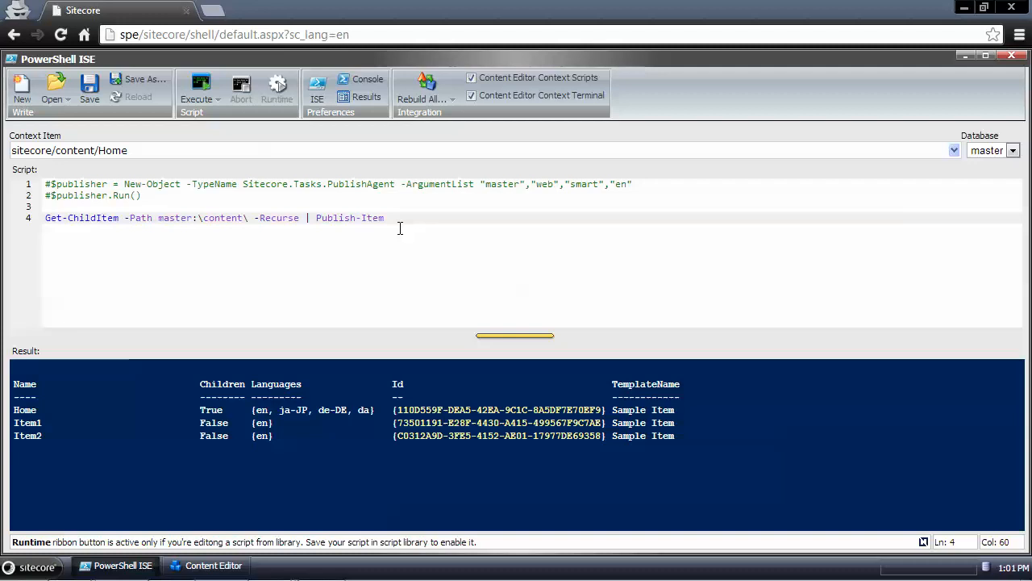
mouse_move(184, 565)
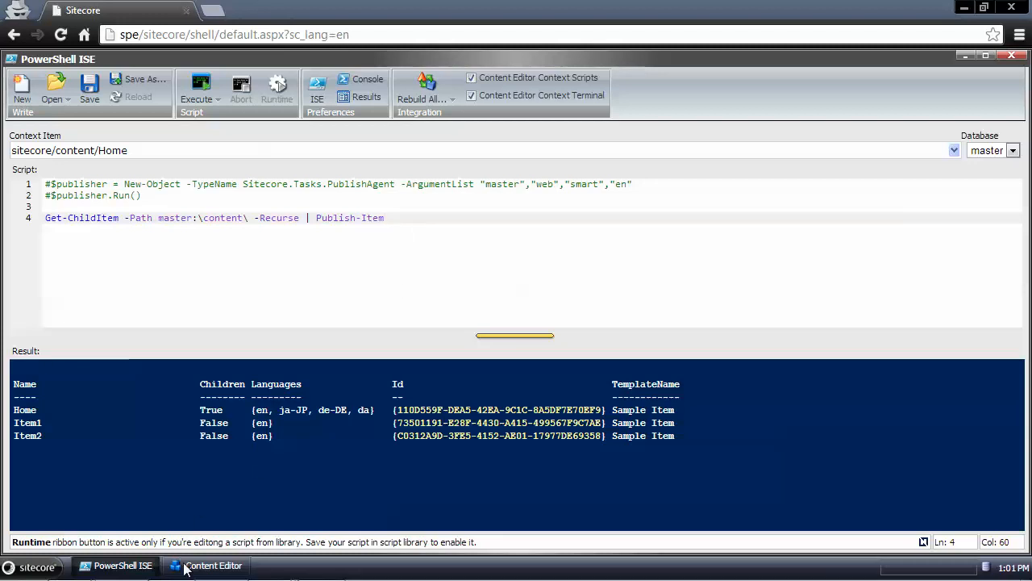
Step: In Content Editor, open Item2's Text field in the rich text editor, then return to the script
click(213, 564)
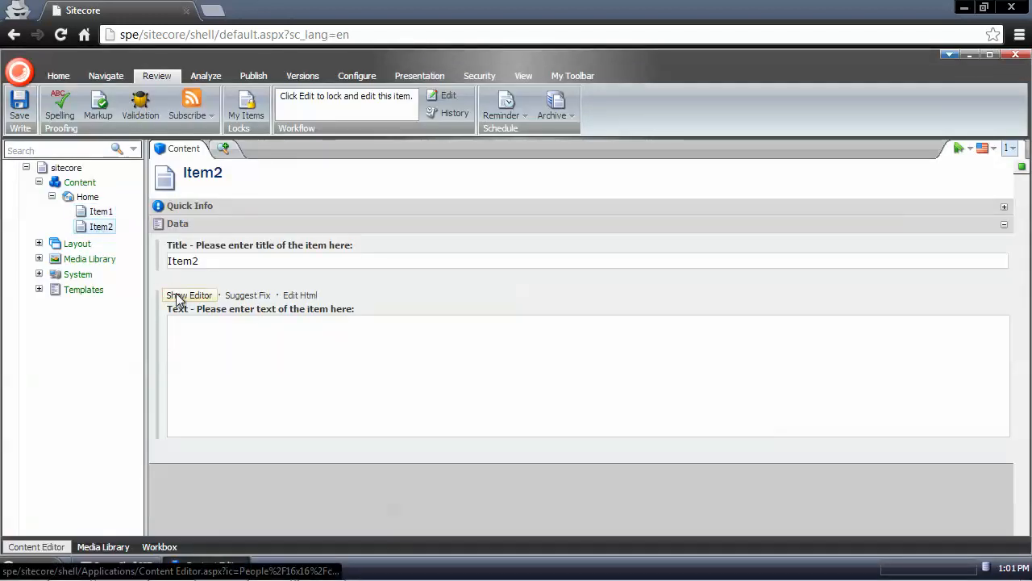
click(188, 295)
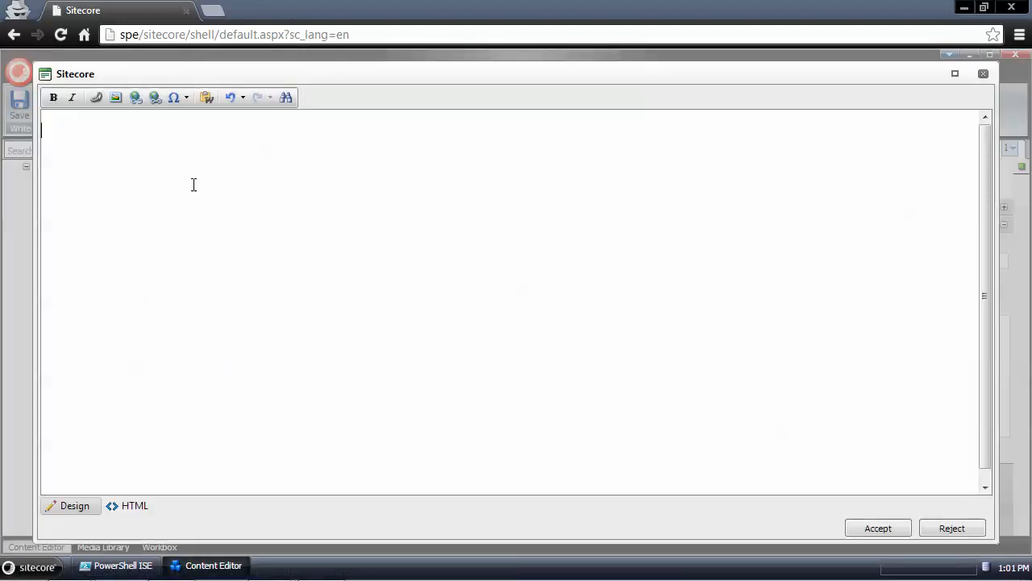
text(Publish-Item)
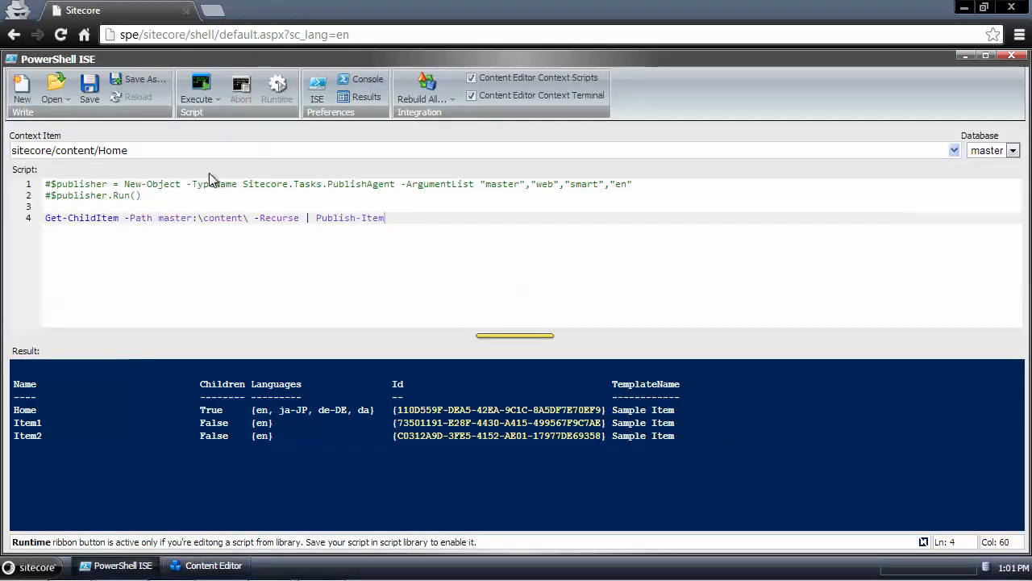
Step: Copy 'Publish-Item' from the script into Item2's Text field in Content Editor
click(197, 89)
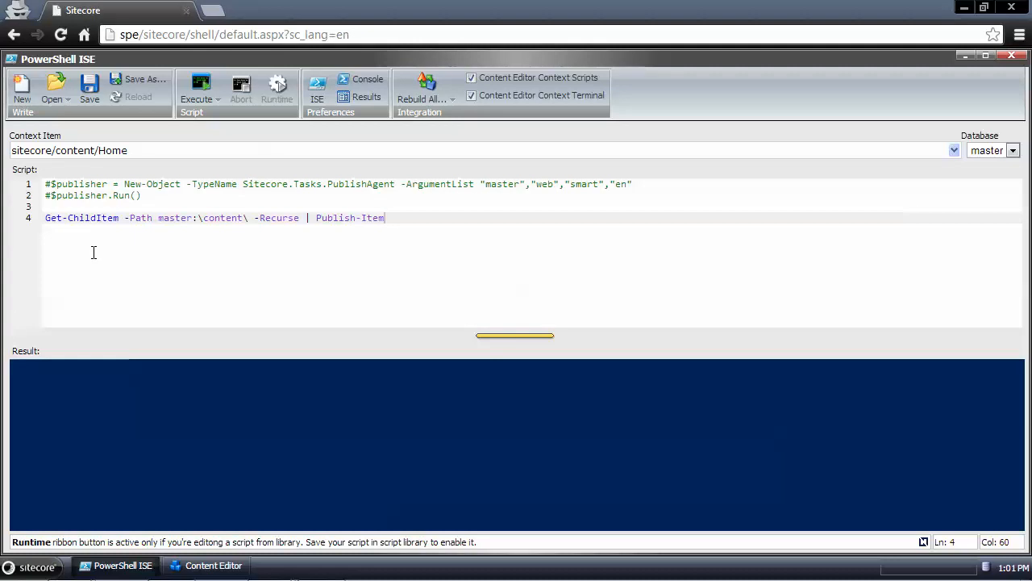
double_click(86, 218)
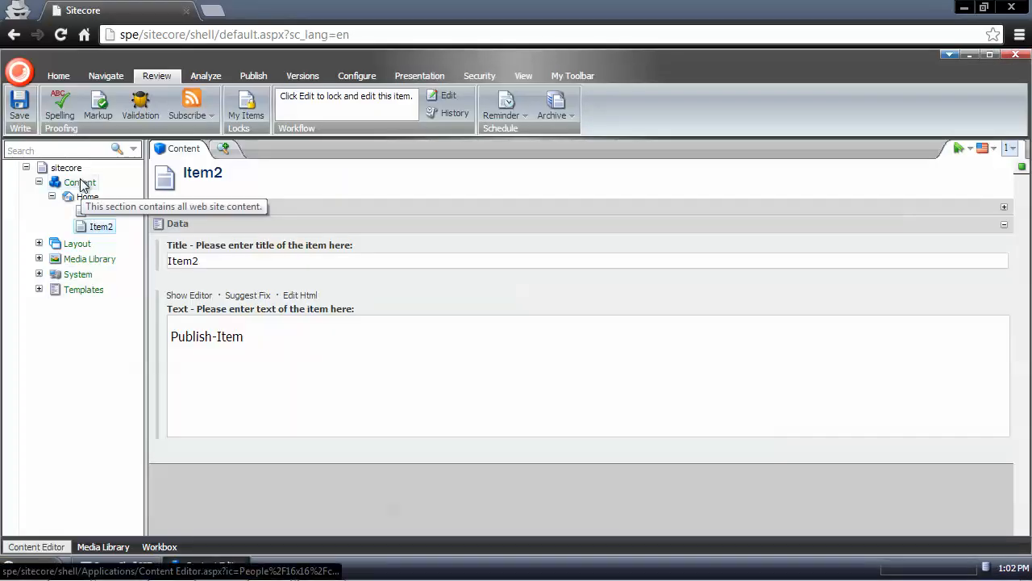
click(101, 225)
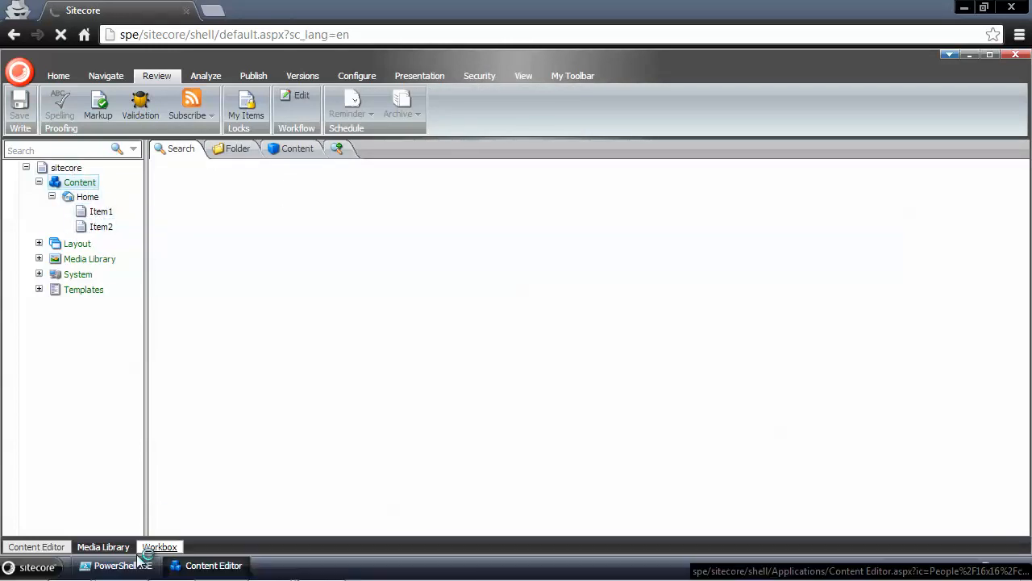
Step: Back in PowerShell ISE, select Publish-Item on line 4 and display its help documentation
click(123, 564)
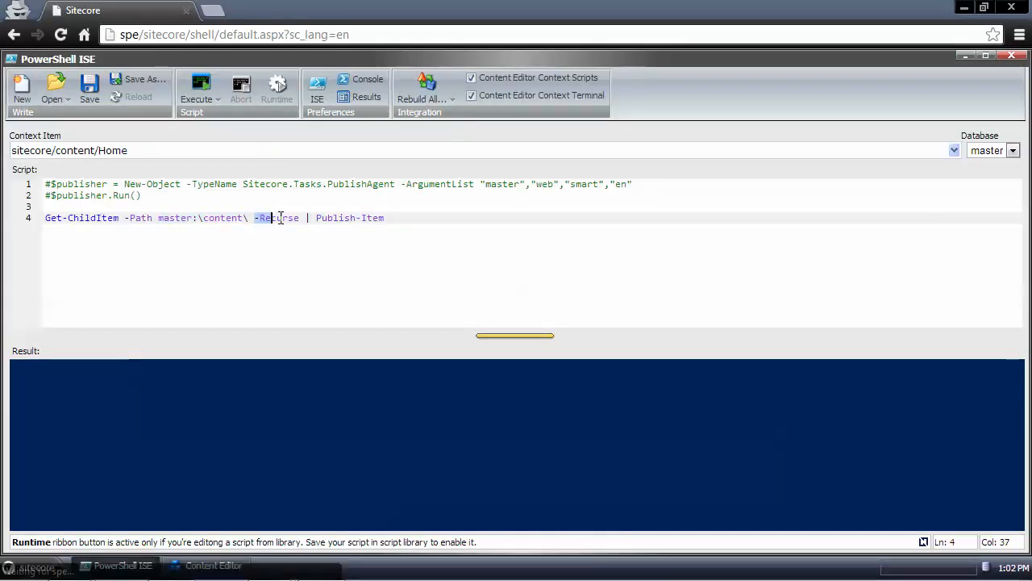
double_click(276, 218)
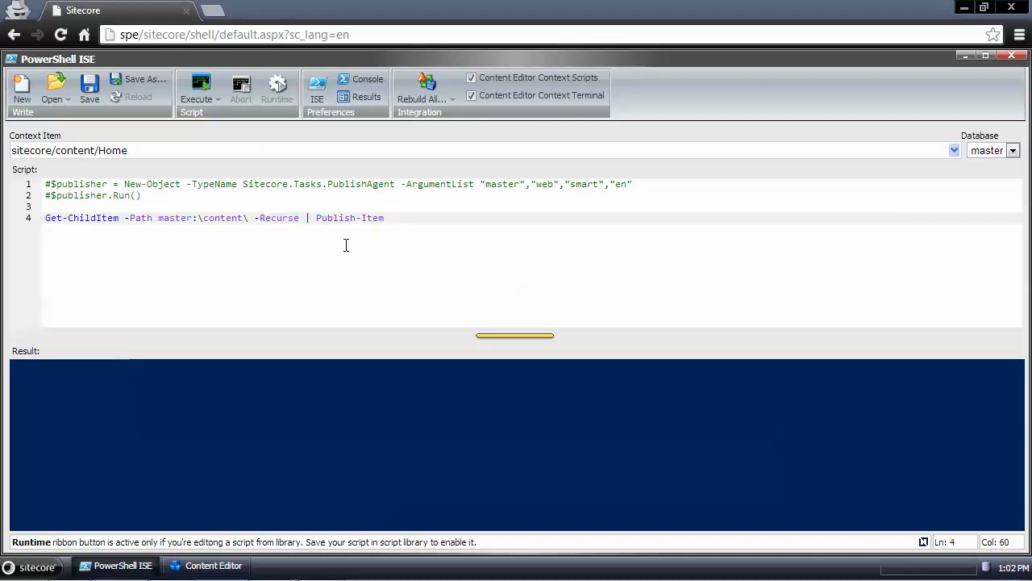
double_click(351, 217)
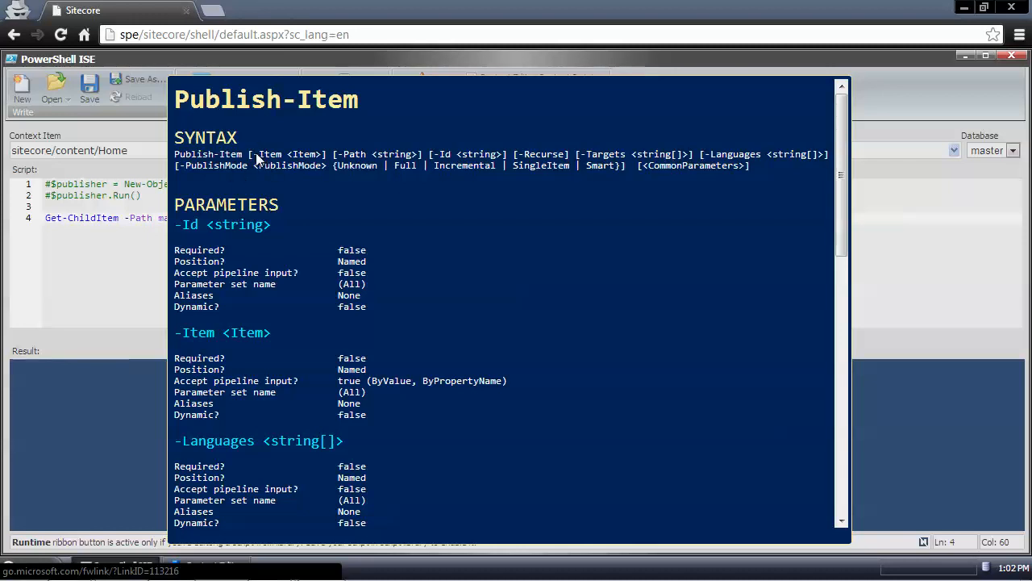
double_click(267, 154)
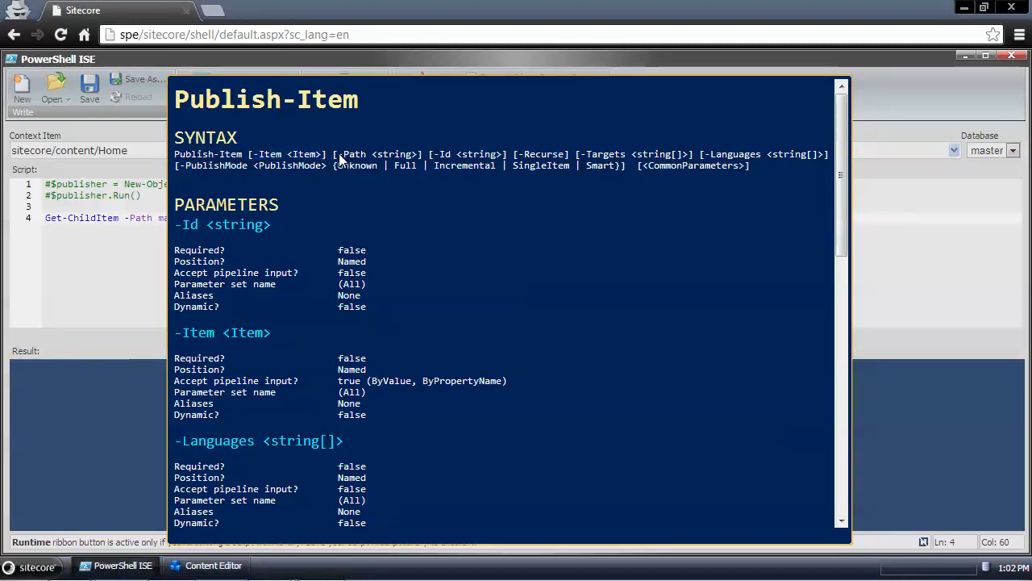
double_click(355, 154)
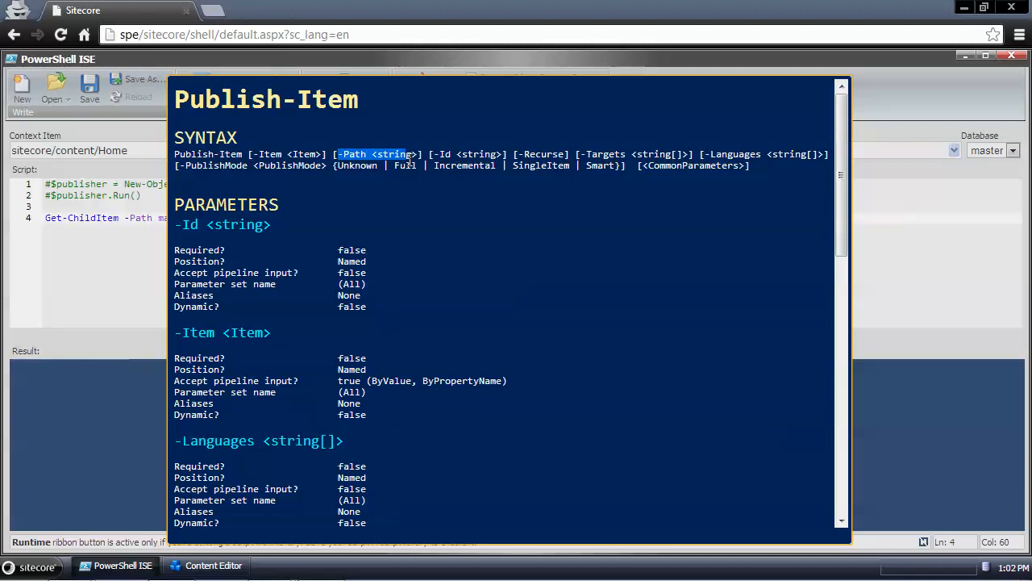
mouse_move(472, 167)
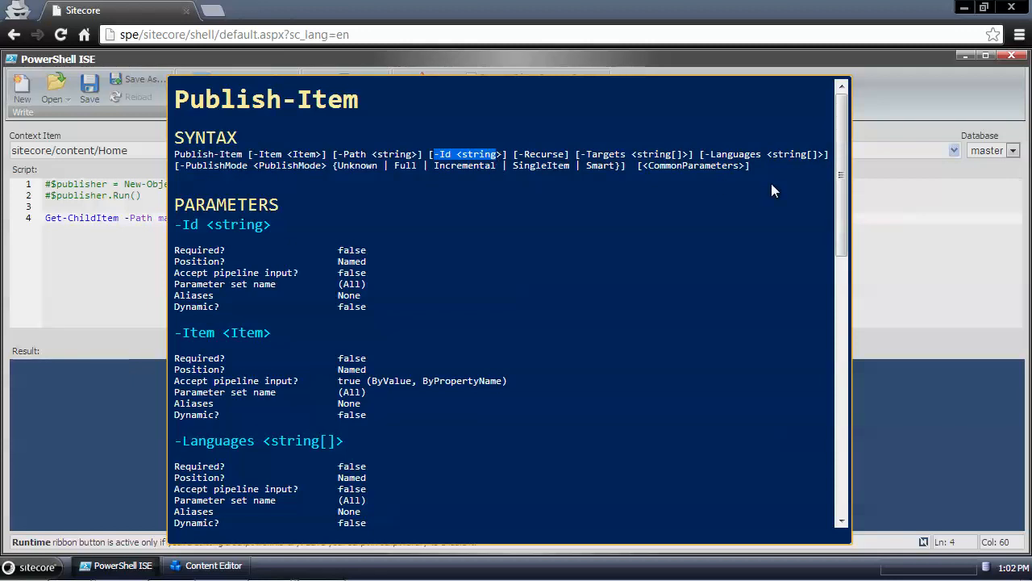
scroll(down, 3)
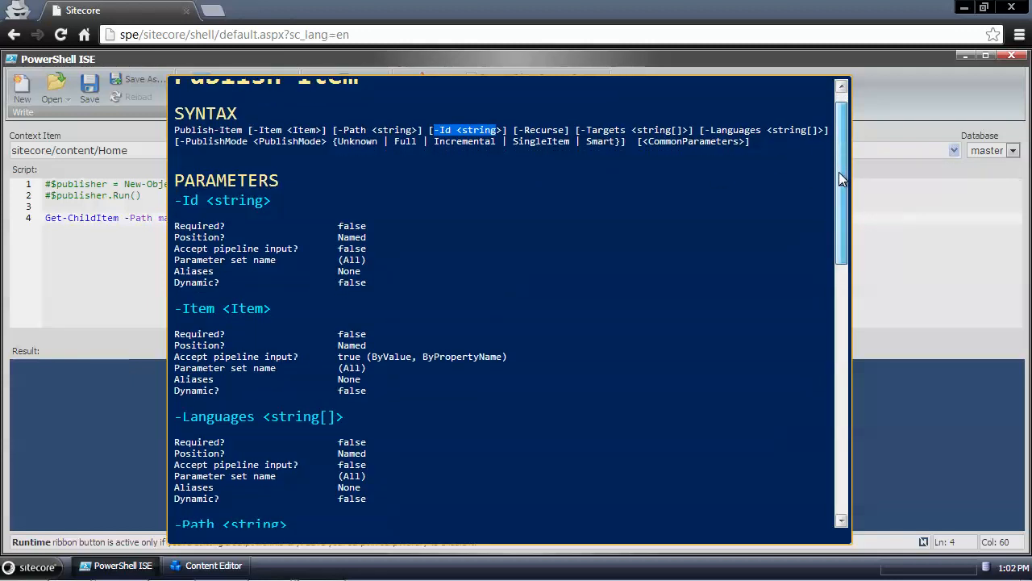
scroll(down, 3)
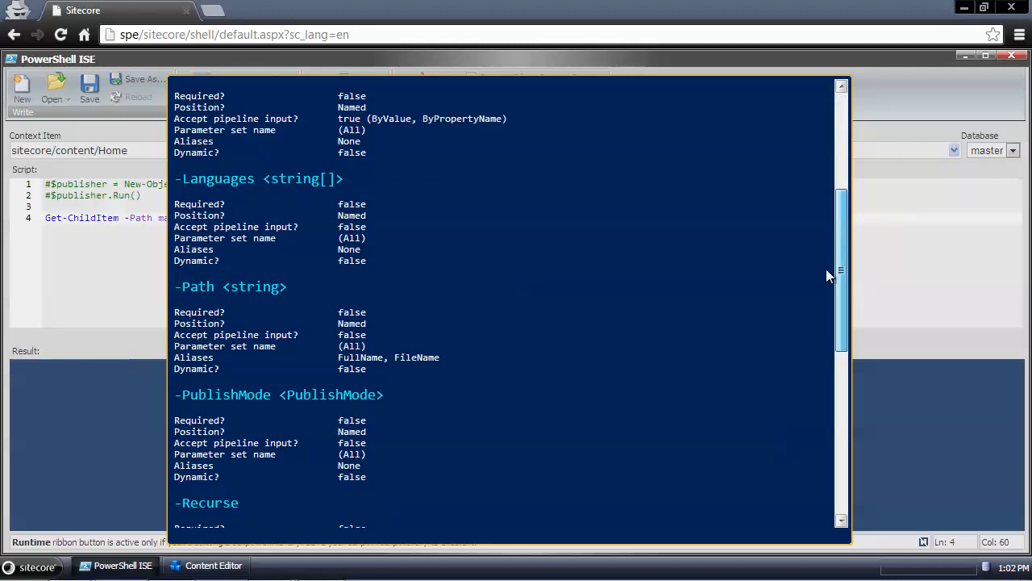
scroll(down, 3)
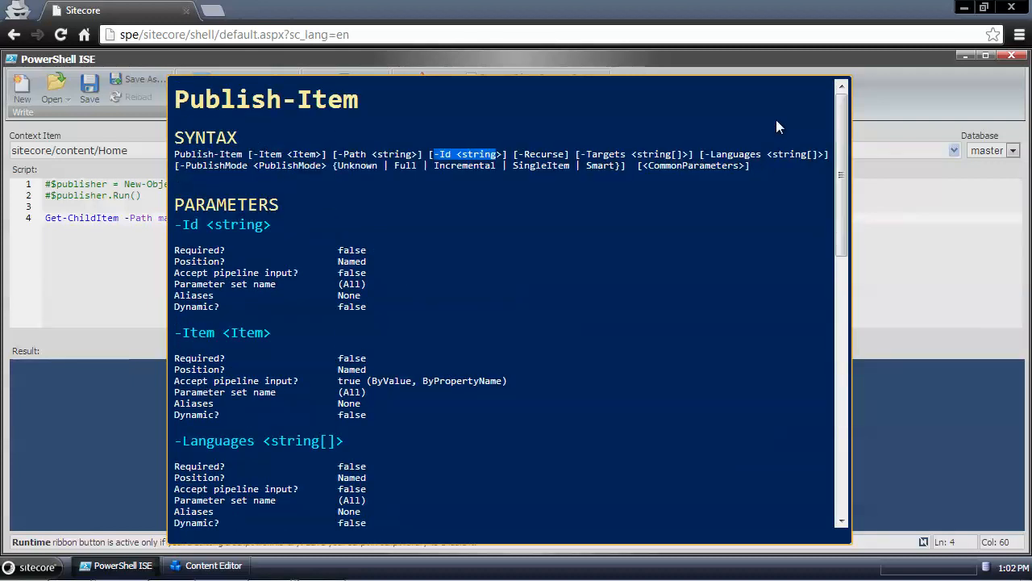
mouse_move(366, 176)
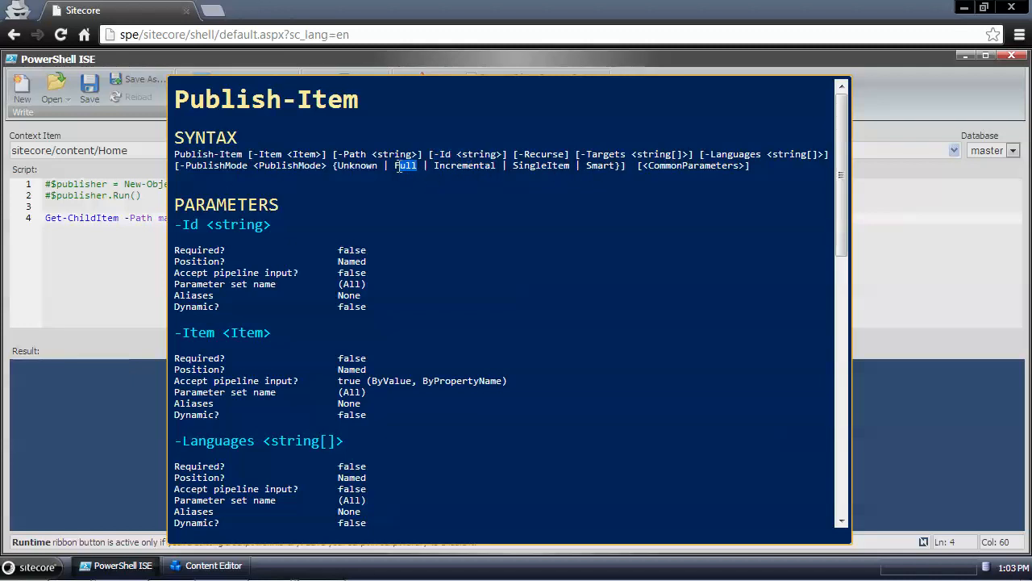
mouse_move(520, 176)
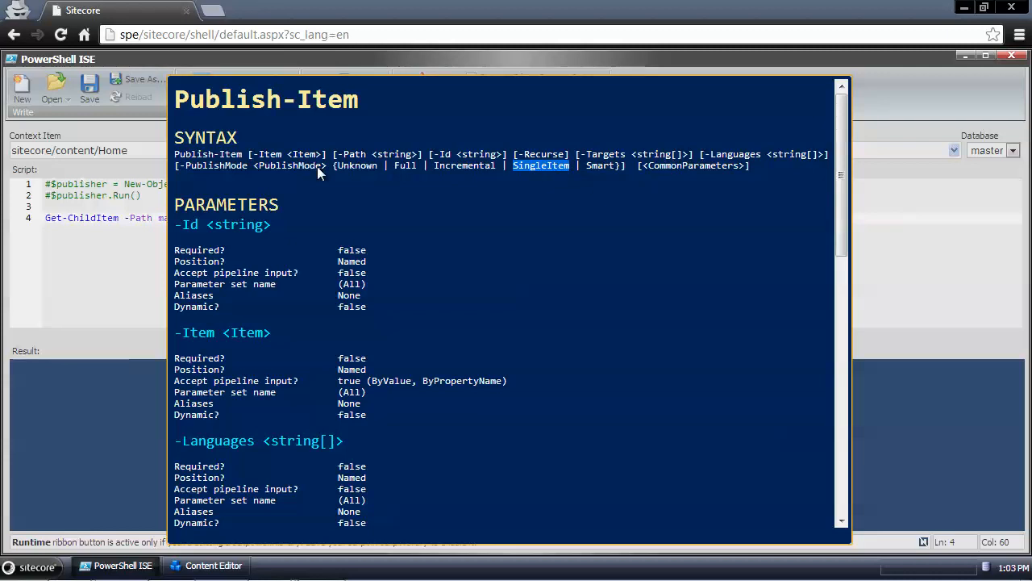
mouse_move(419, 175)
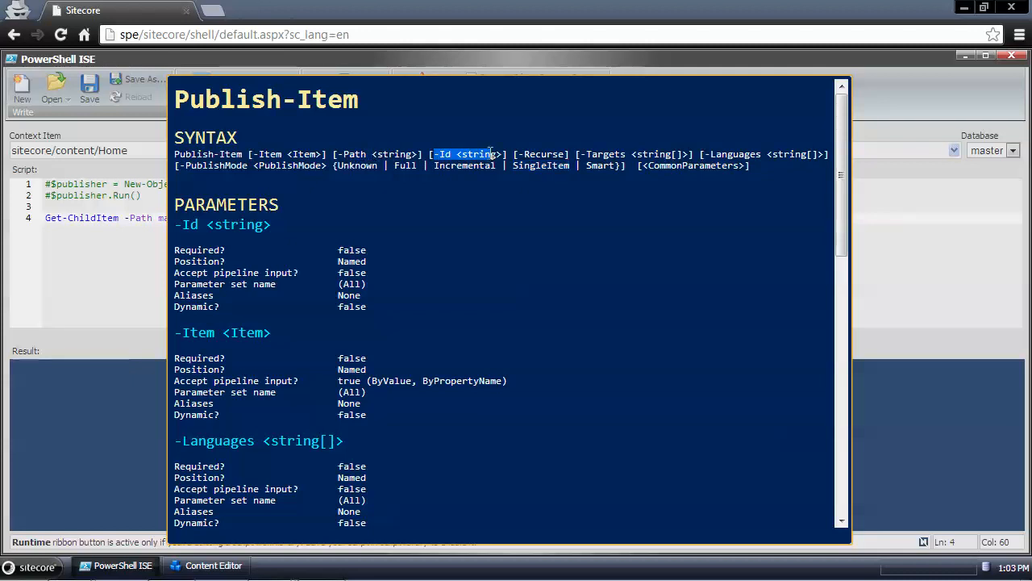
mouse_move(496, 161)
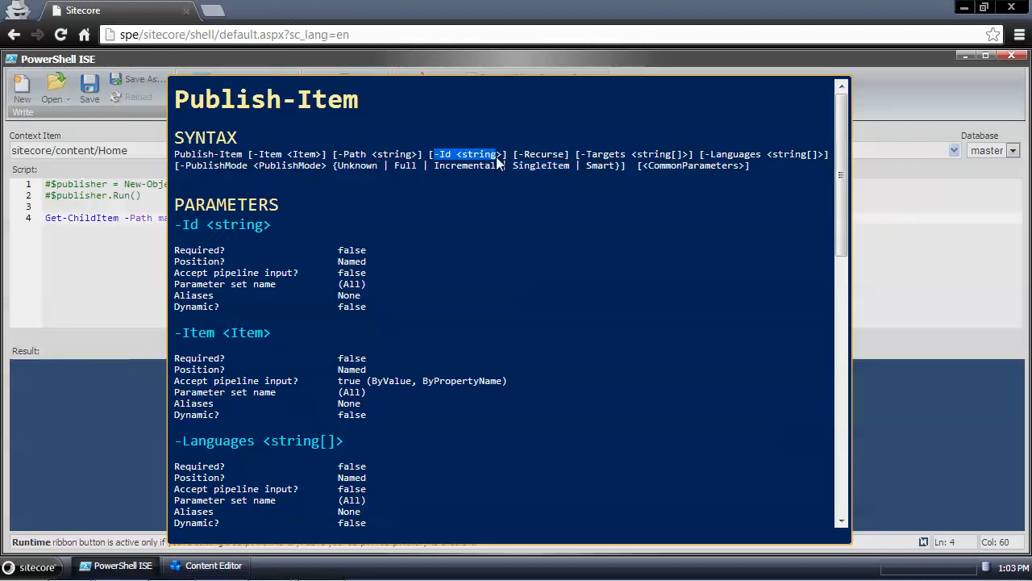
mouse_move(599, 167)
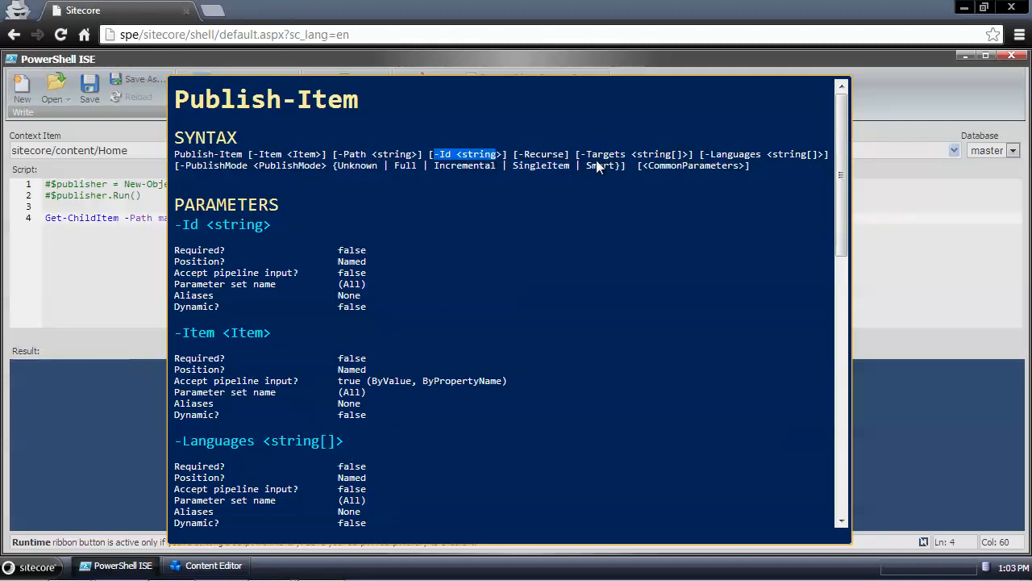